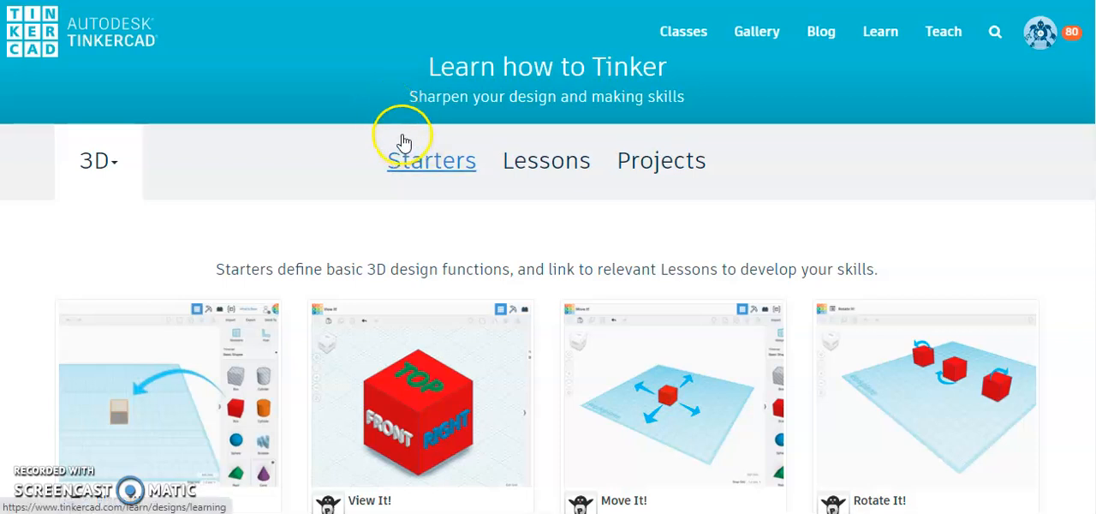
pyautogui.moveTo(818, 109)
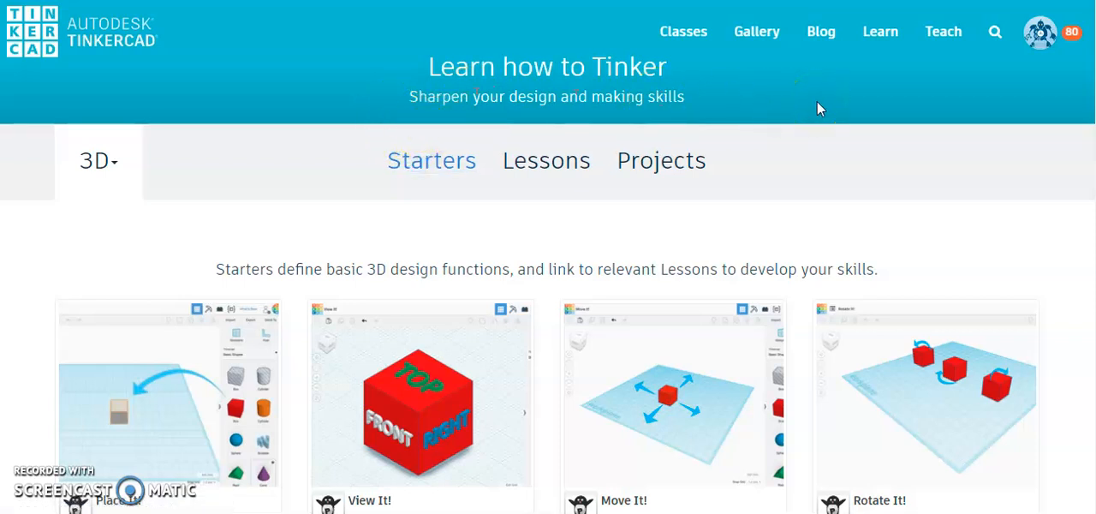
pyautogui.moveTo(758, 155)
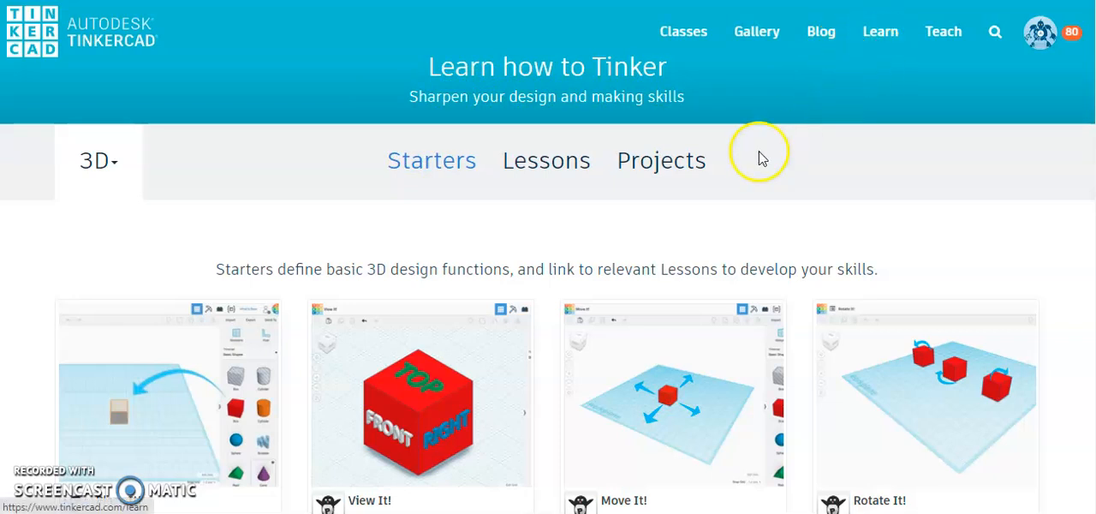
pyautogui.moveTo(368, 188)
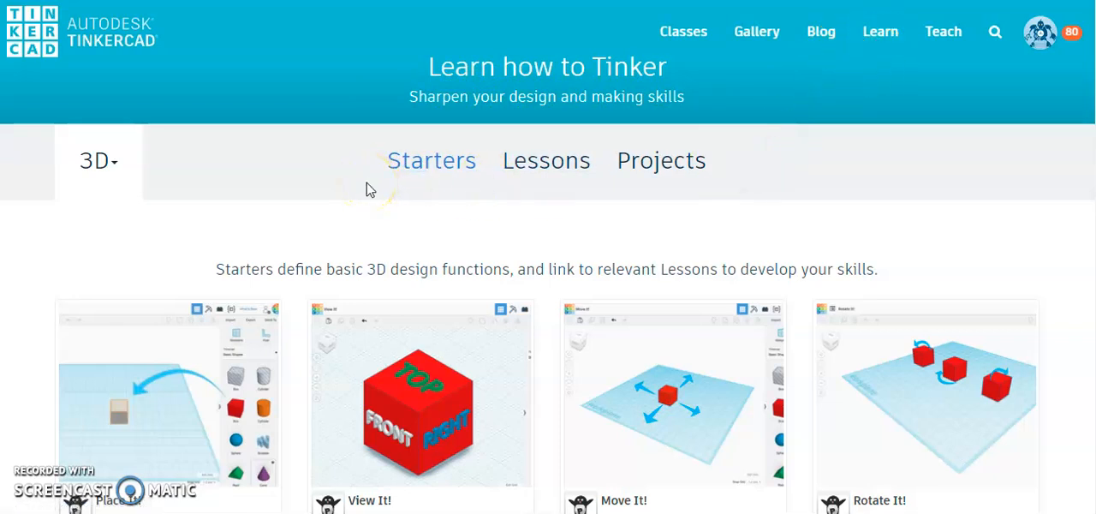
pyautogui.moveTo(880, 30)
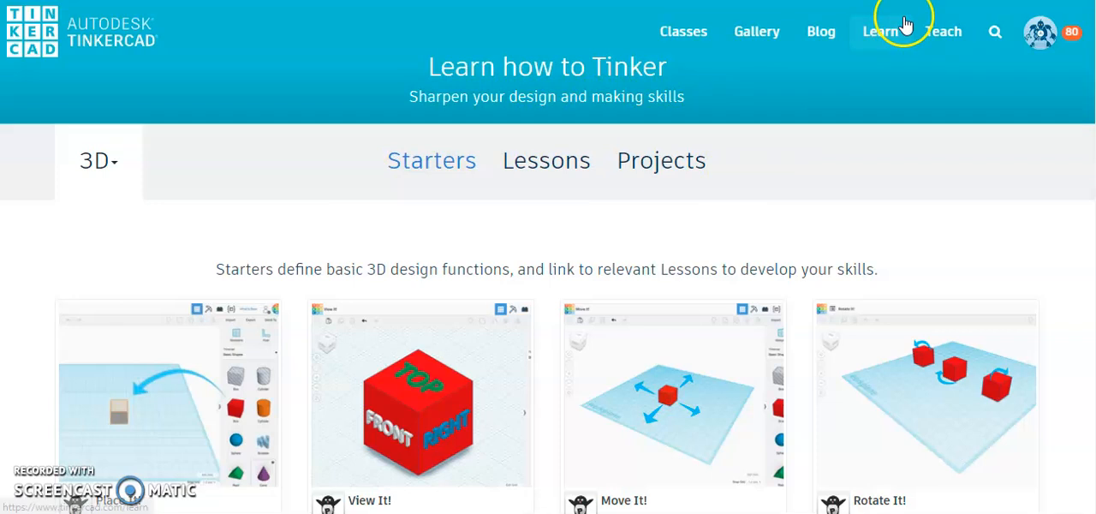
pyautogui.moveTo(756, 32)
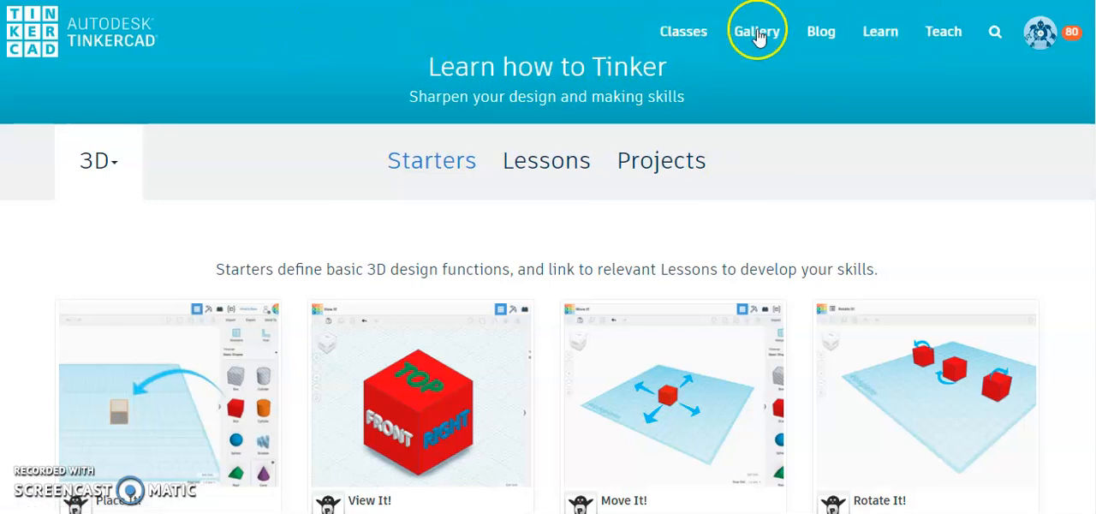
pyautogui.moveTo(880, 32)
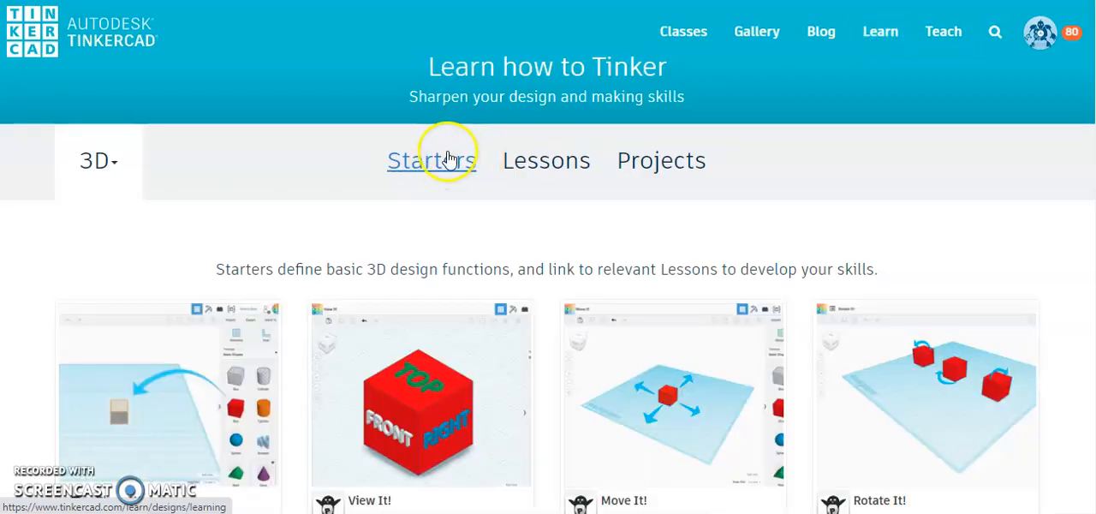
# - Jump to the Lessons section of the Learn page
pyautogui.click(546, 161)
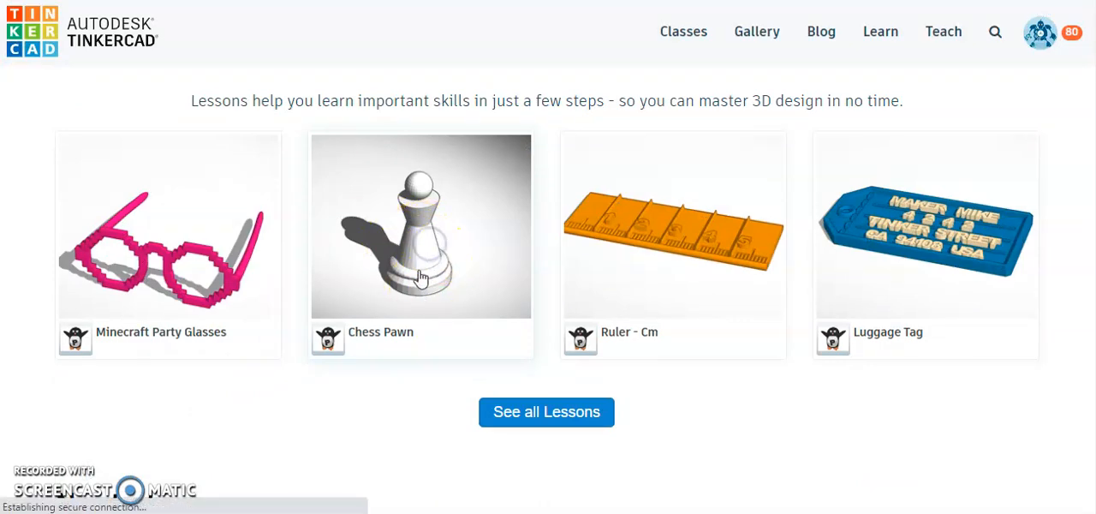
# - Open the Chess Pawn lesson card
pyautogui.click(421, 225)
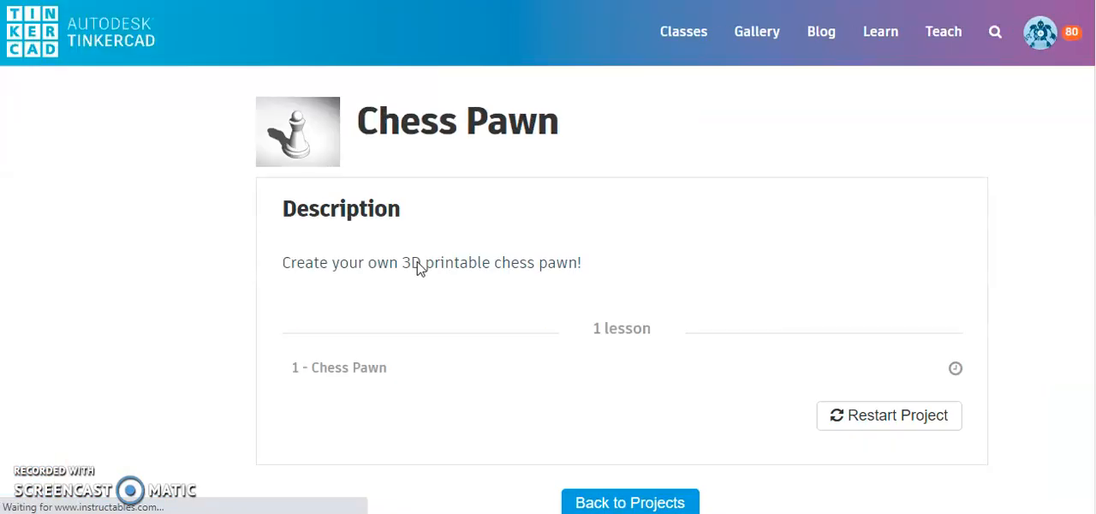
pyautogui.moveTo(567, 330)
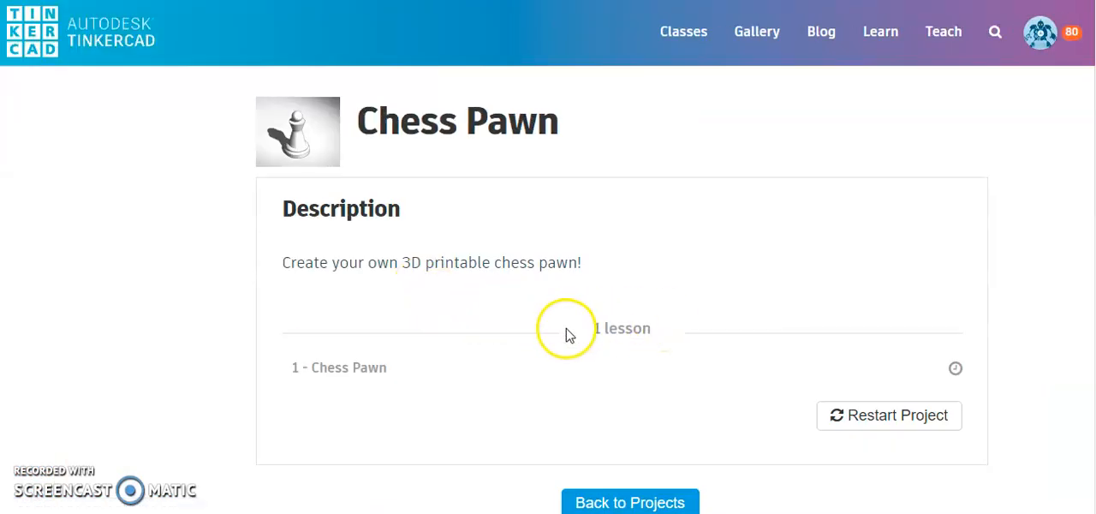
pyautogui.moveTo(381, 367)
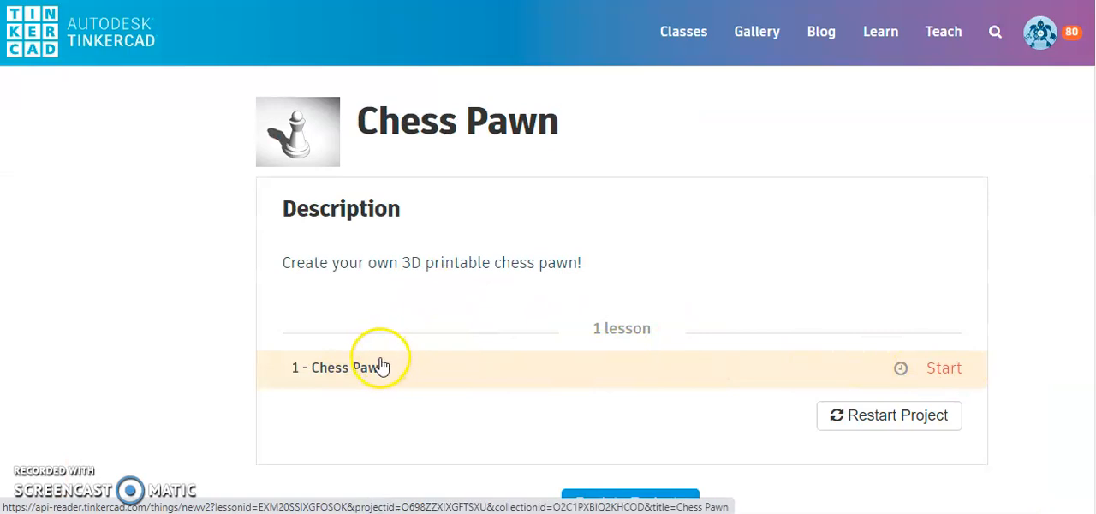
pyautogui.moveTo(947, 370)
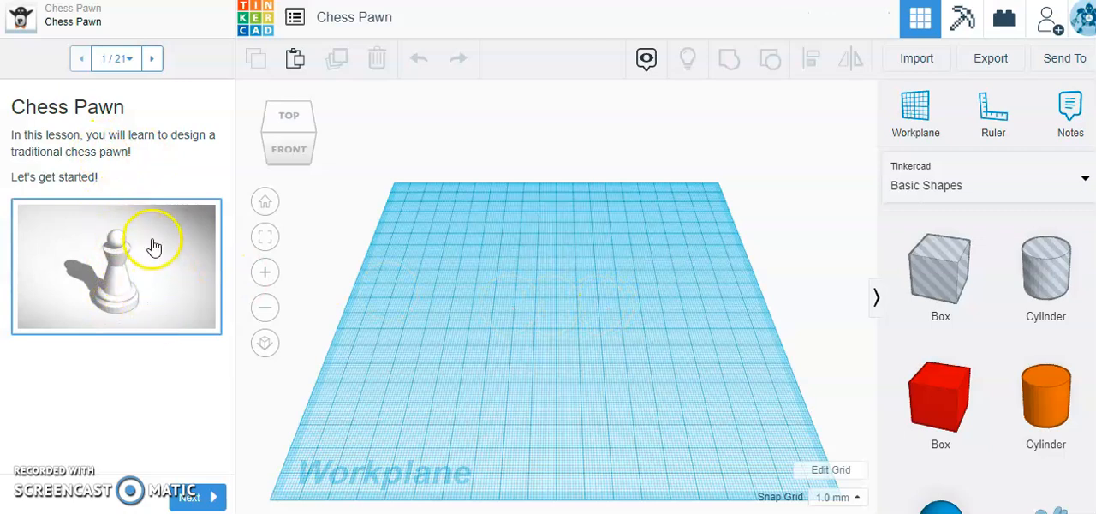
pyautogui.moveTo(144, 193)
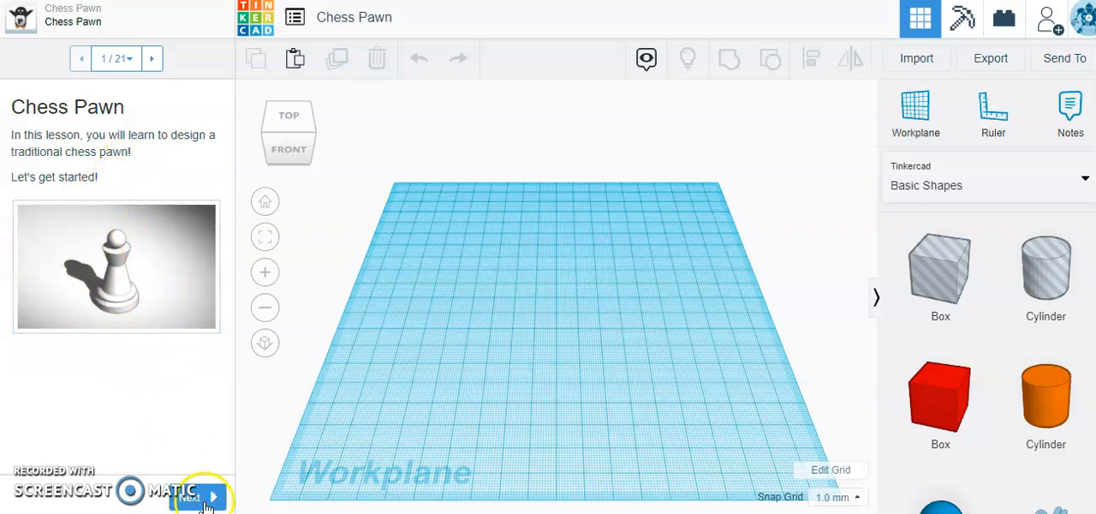
# - Advance the lesson and drop a cylinder onto the workplane
pyautogui.click(197, 497)
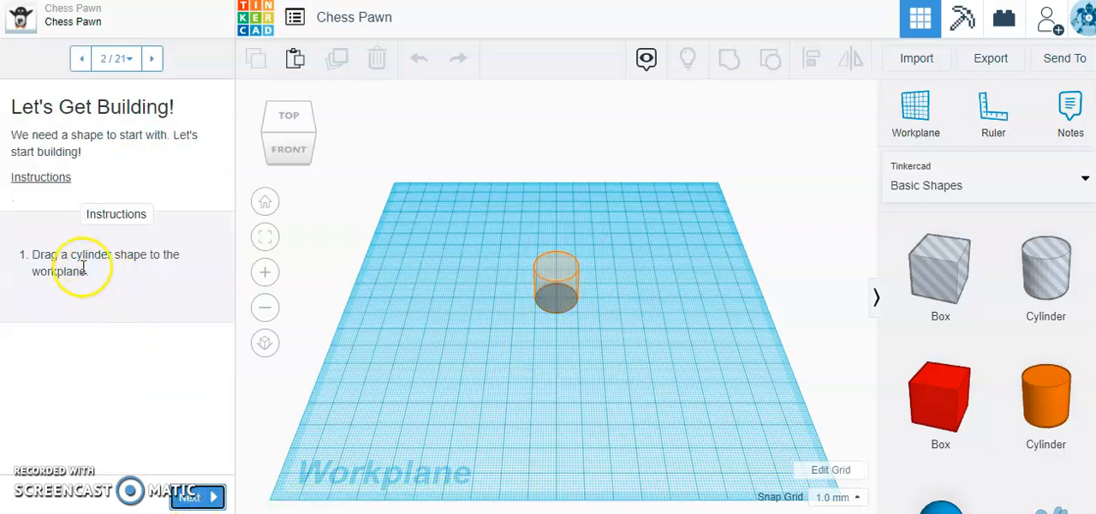
pyautogui.moveTo(1045, 395)
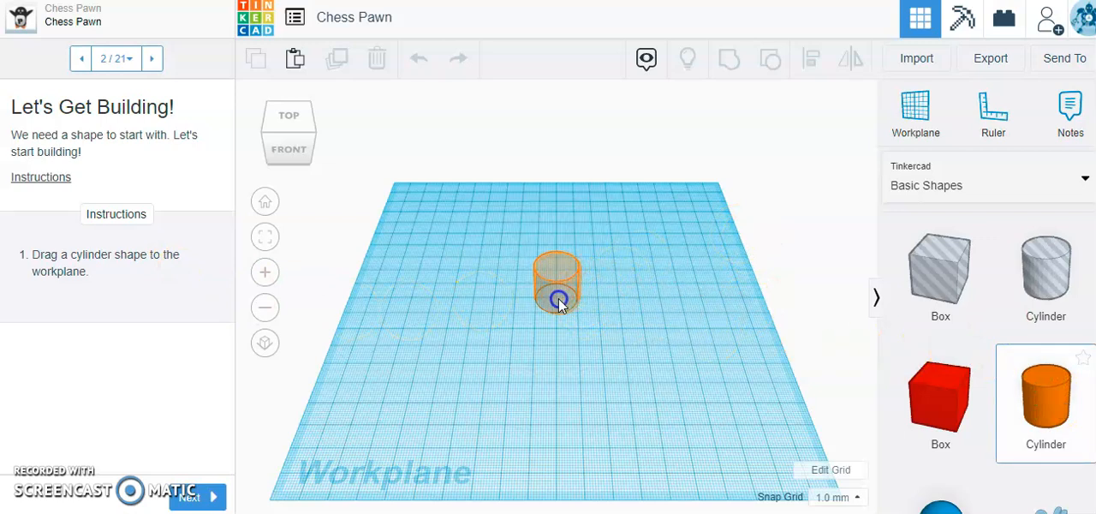
pyautogui.click(557, 286)
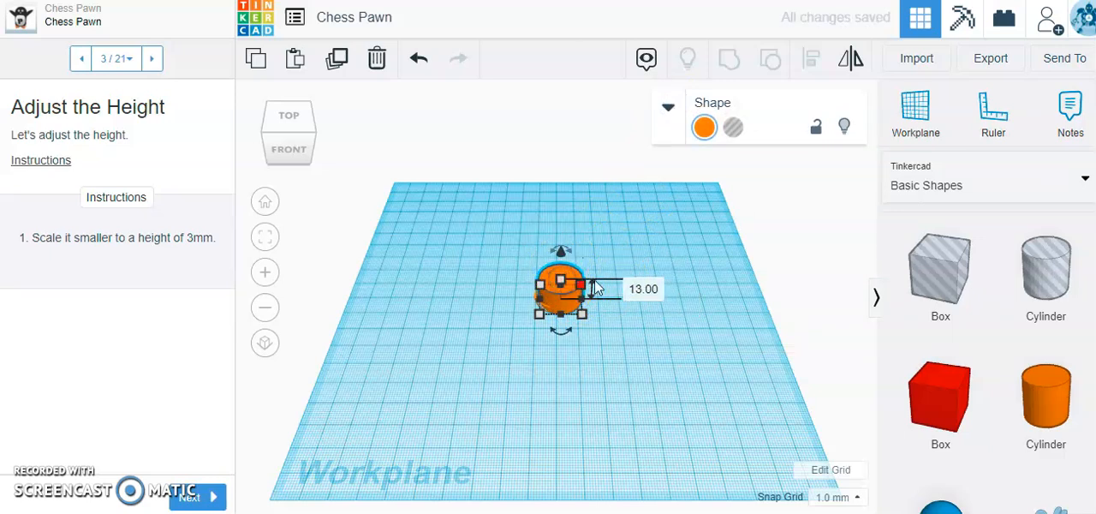
# - Set the cylinder's height to 3 mm, flattening it into a disc
pyautogui.click(644, 289)
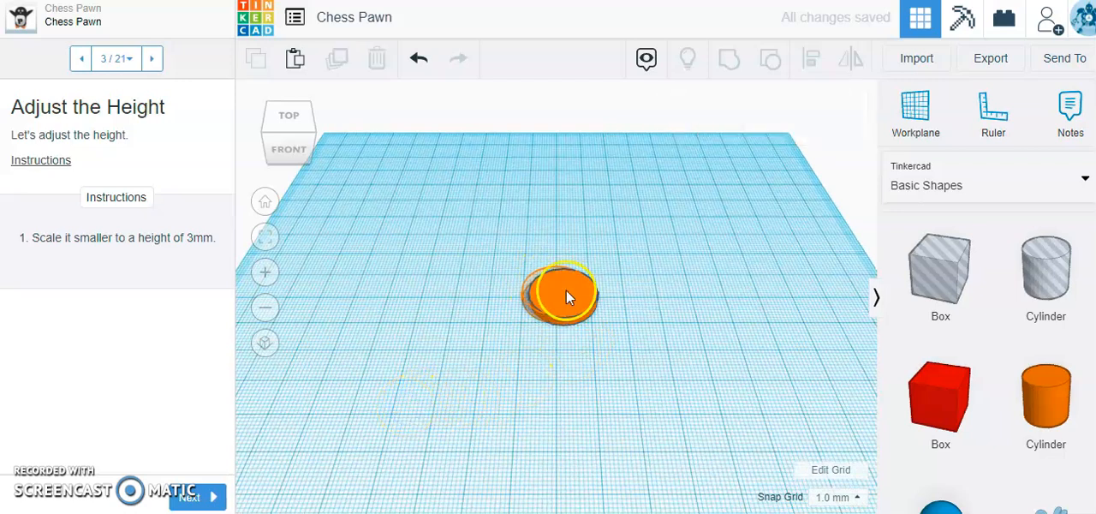
pyautogui.click(557, 295)
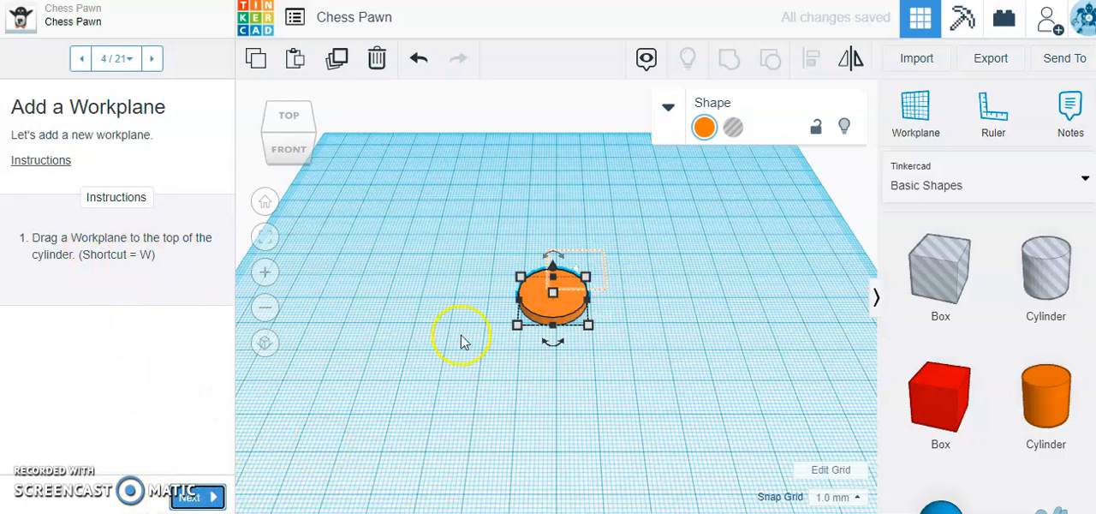
# - Activate the Workplane tool to place a workplane on the disc
pyautogui.click(916, 112)
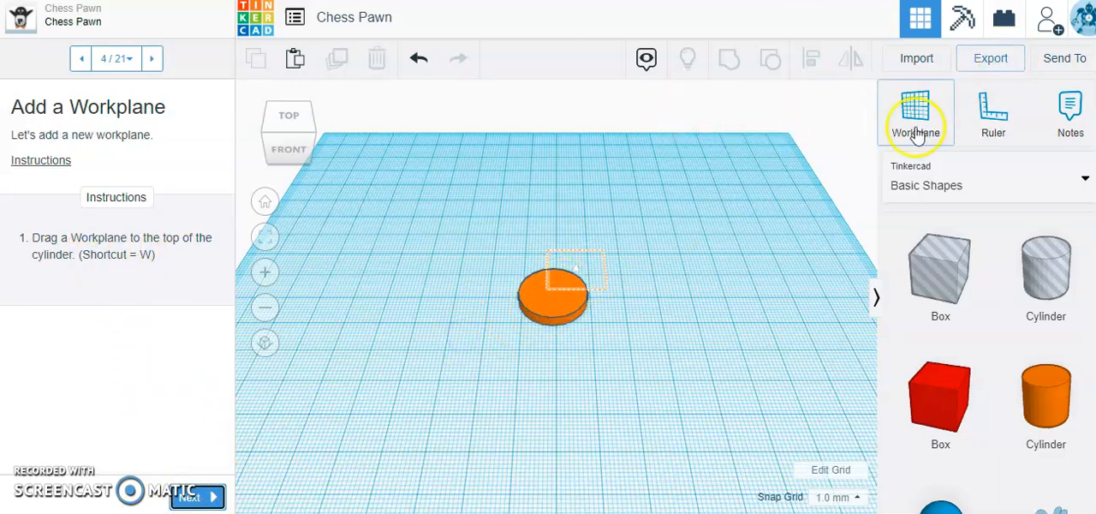
pyautogui.moveTo(915, 111)
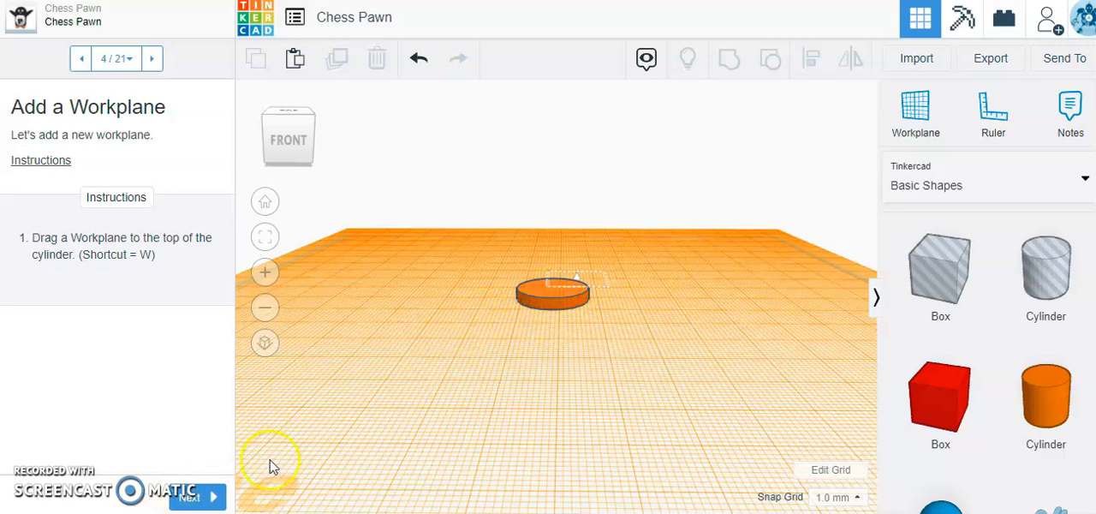
pyautogui.moveTo(555, 311)
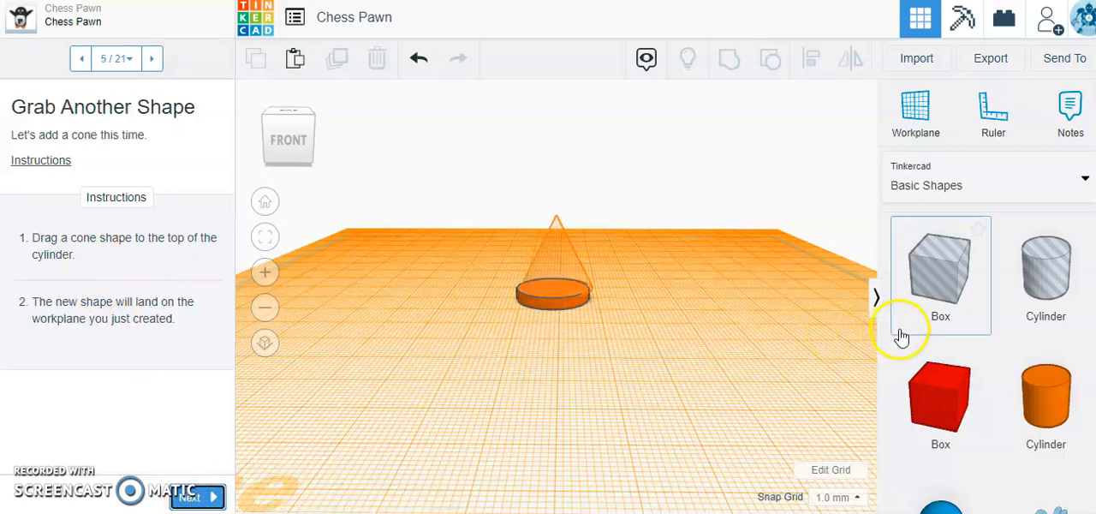
# - Drop a purple cone onto the disc's top and view it from the side
pyautogui.scroll(-3)
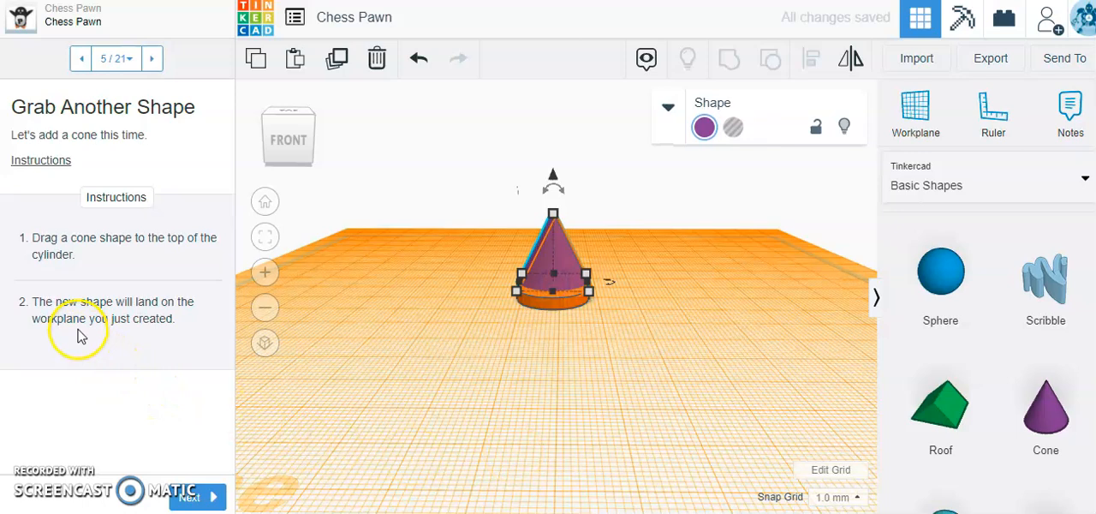
pyautogui.click(557, 261)
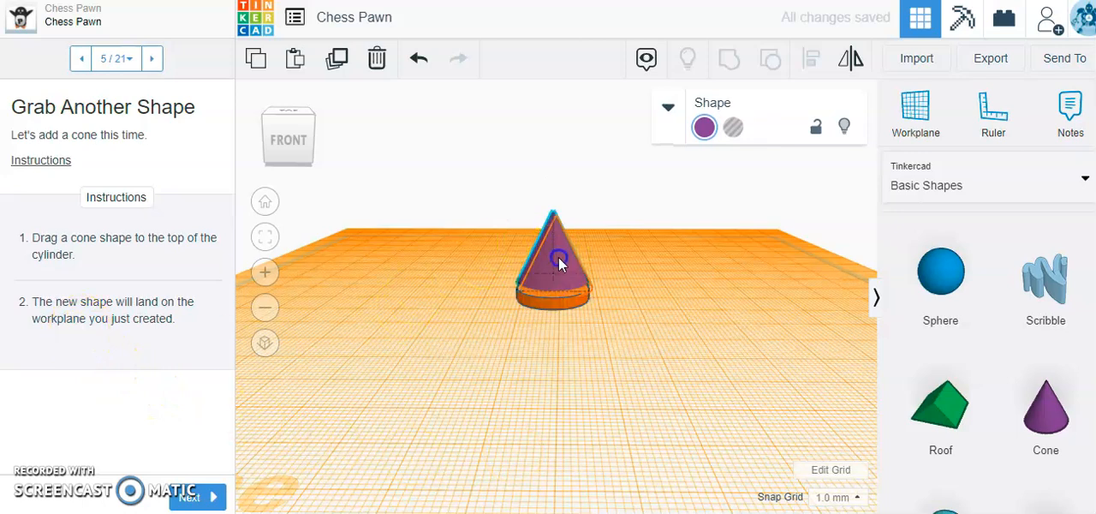
pyautogui.click(557, 261)
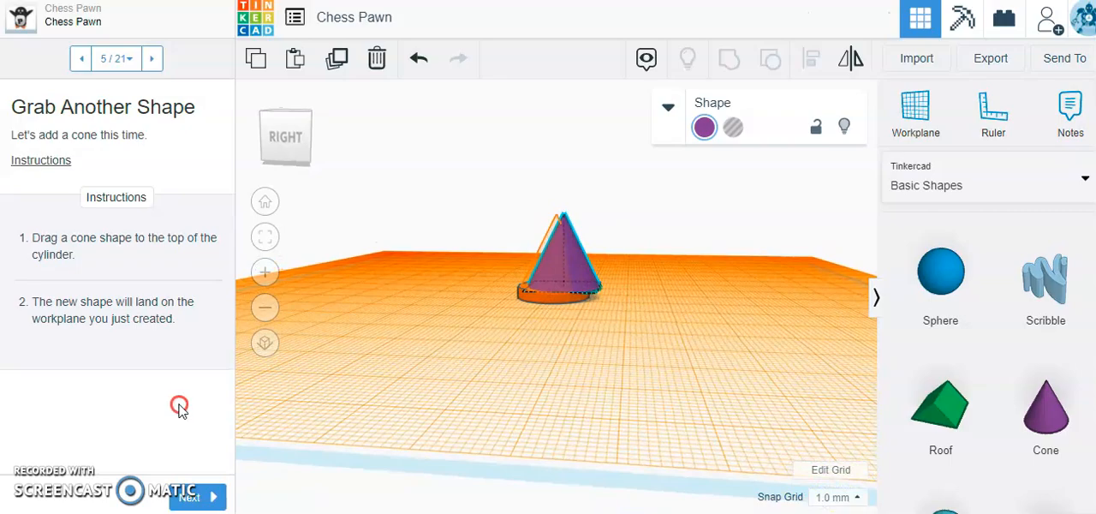
pyautogui.moveTo(180, 406); pyautogui.dragTo(415, 420)
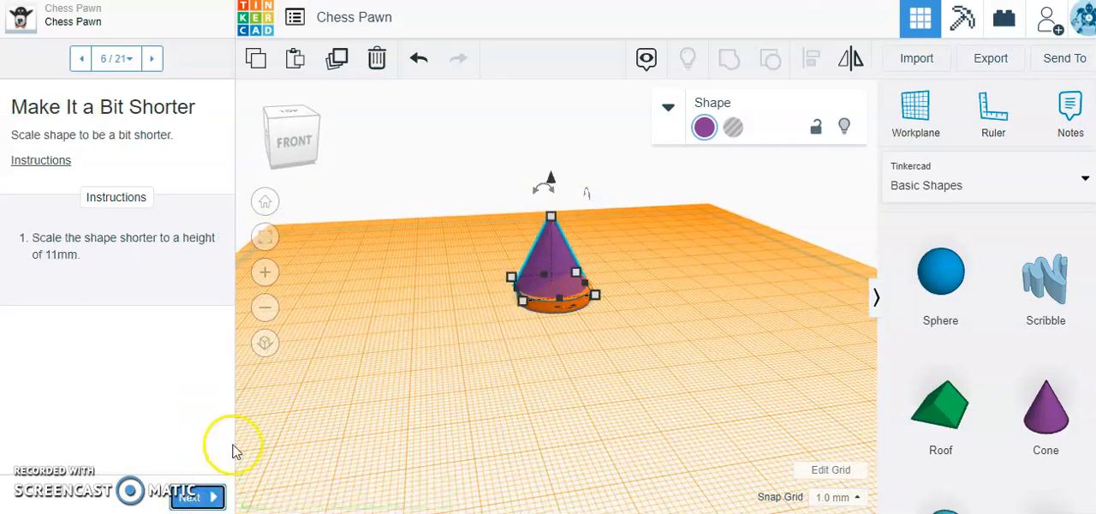
pyautogui.moveTo(146, 252)
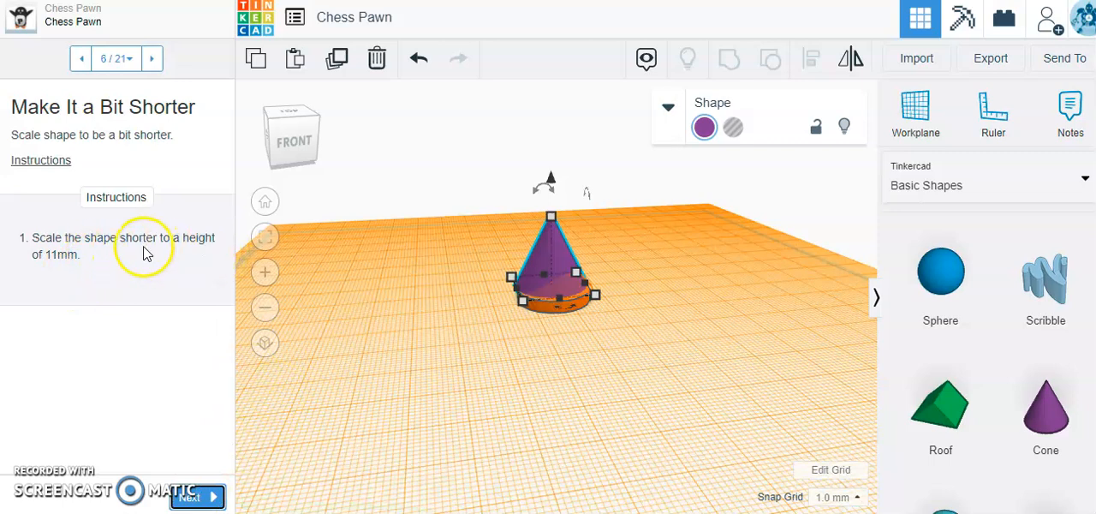
pyautogui.moveTo(587, 227)
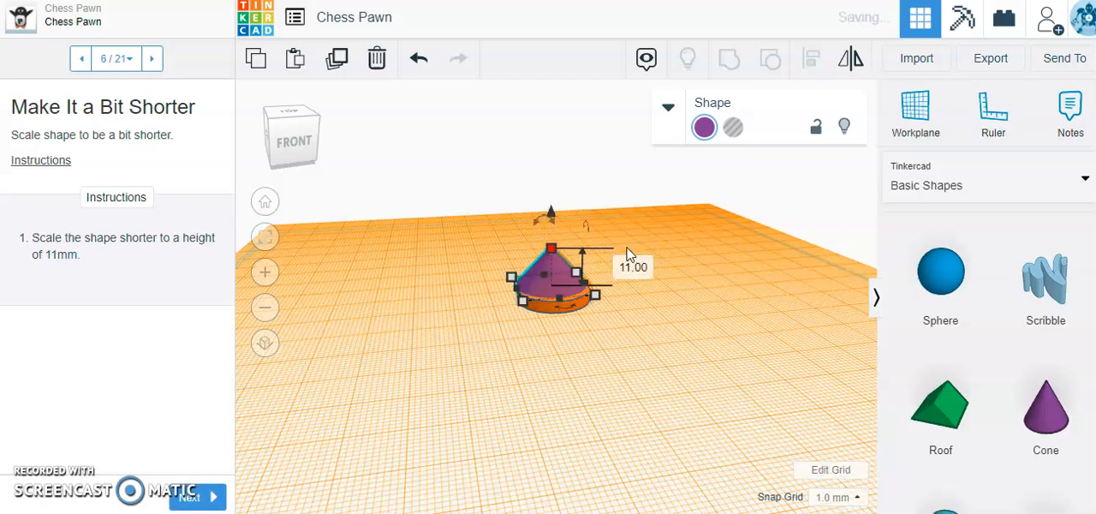
# - Move on to the sphere lesson step with the cone at 11 mm
pyautogui.click(196, 496)
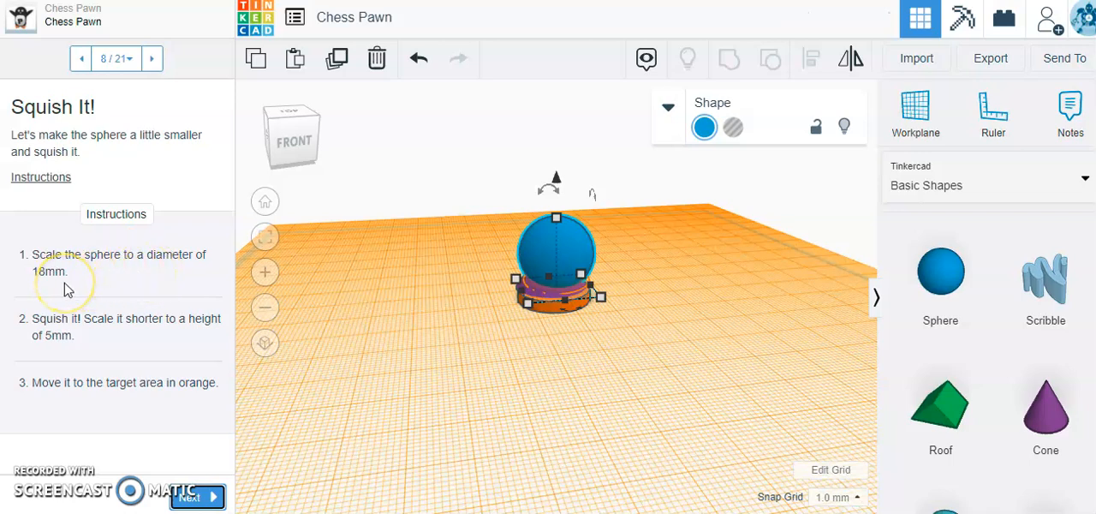
pyautogui.moveTo(497, 222)
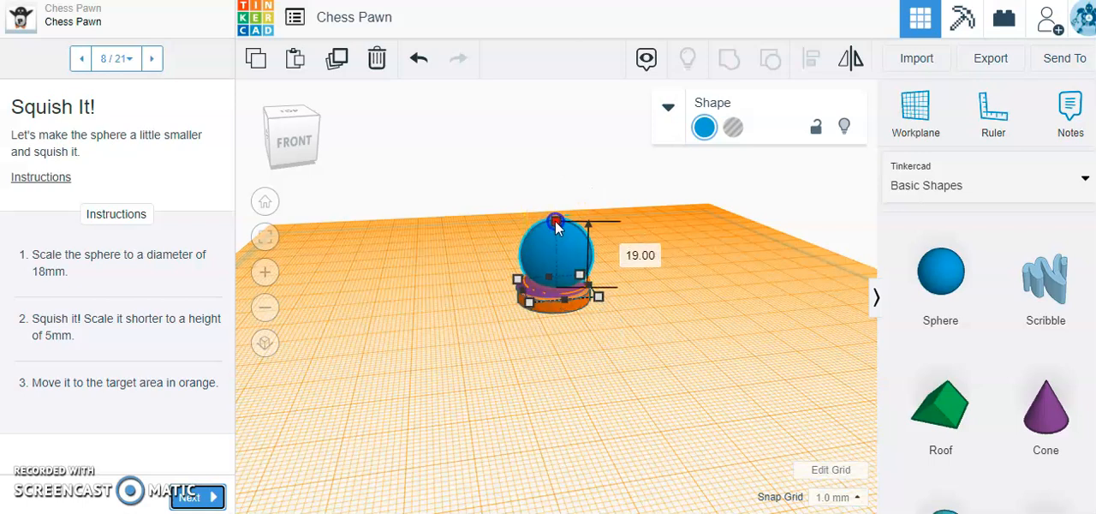
# - Scale the sphere to 18 mm across and 5 mm tall, then deselect it
pyautogui.moveTo(556, 224); pyautogui.dragTo(555, 229)
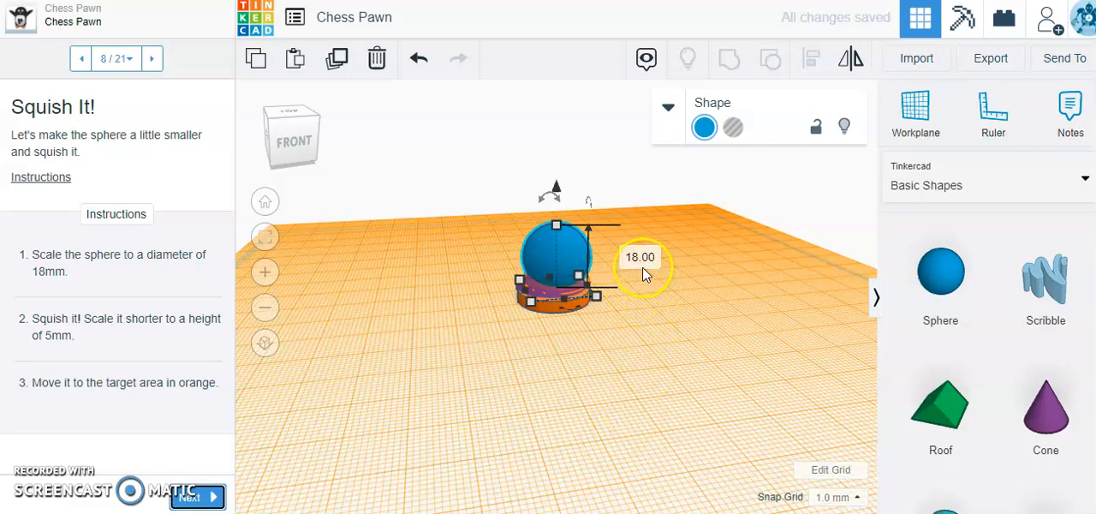
pyautogui.moveTo(516, 299)
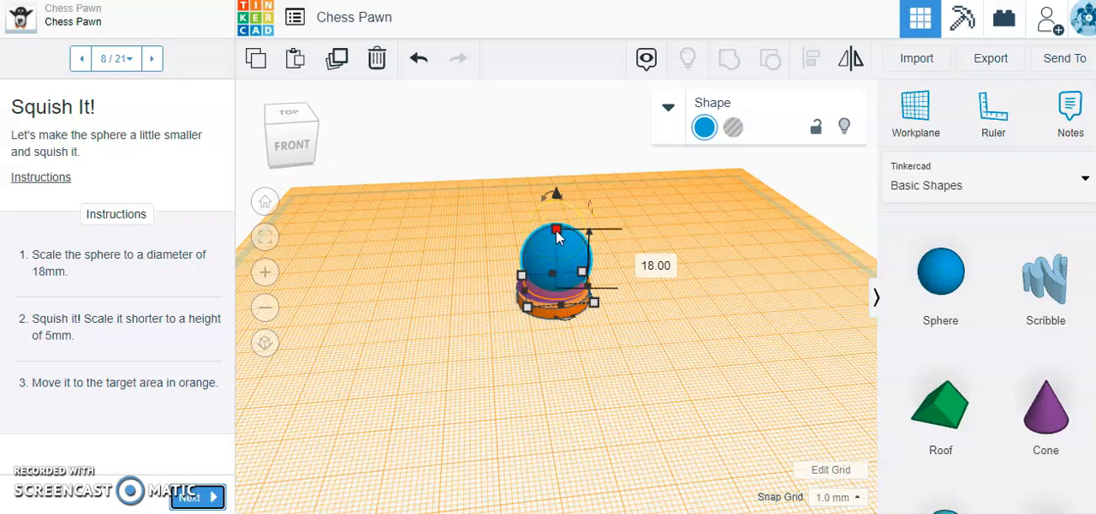
pyautogui.moveTo(556, 232); pyautogui.dragTo(556, 274)
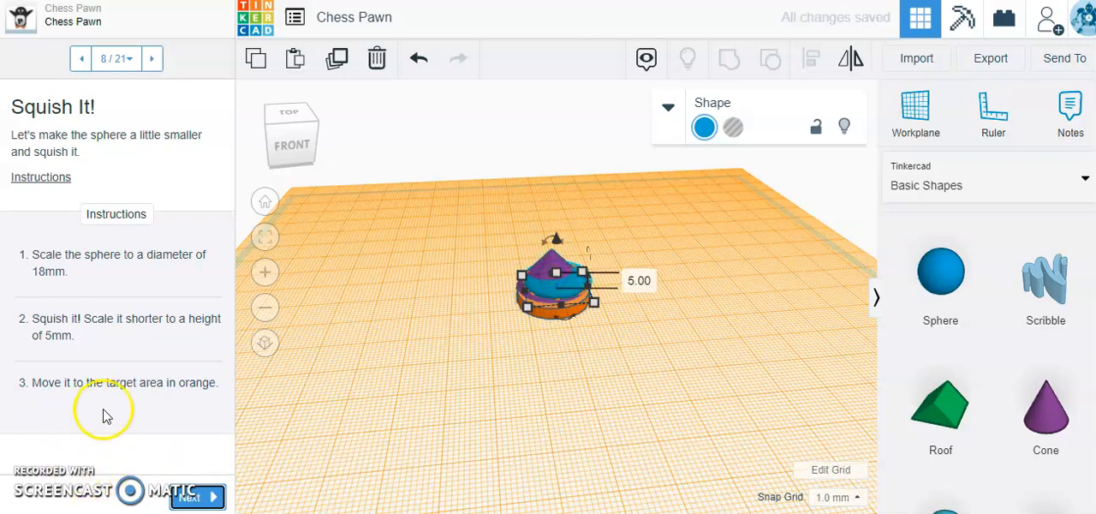
pyautogui.click(590, 354)
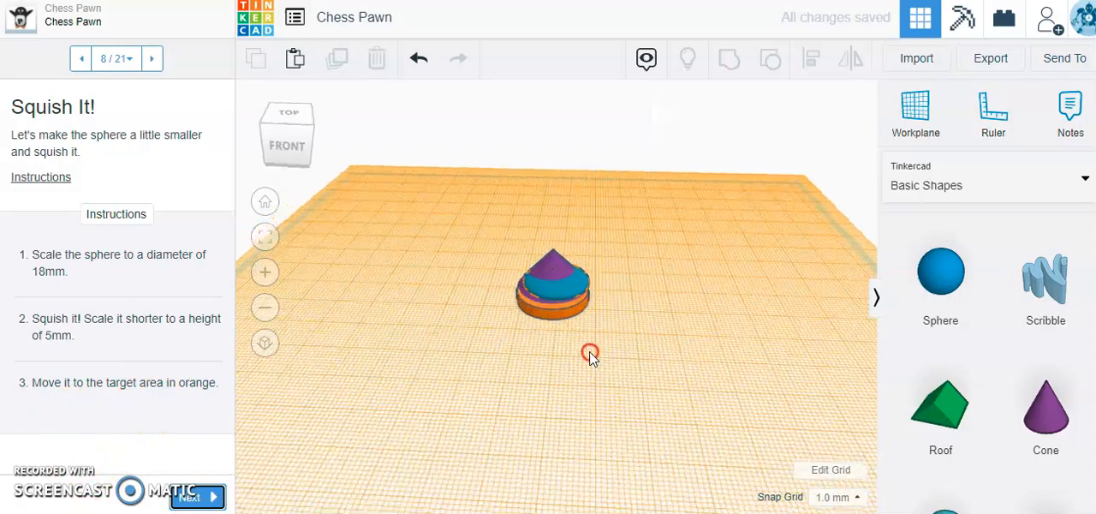
pyautogui.moveTo(591, 354); pyautogui.dragTo(681, 348)
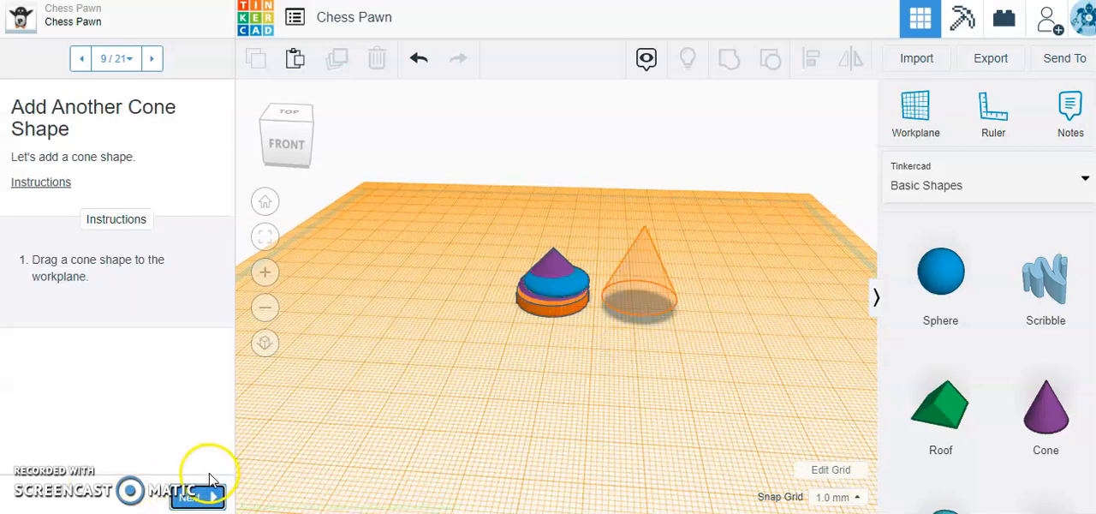
# - Place a new cone right of the pawn and narrow its base to 14 mm
pyautogui.moveTo(1046, 403); pyautogui.dragTo(749, 334)
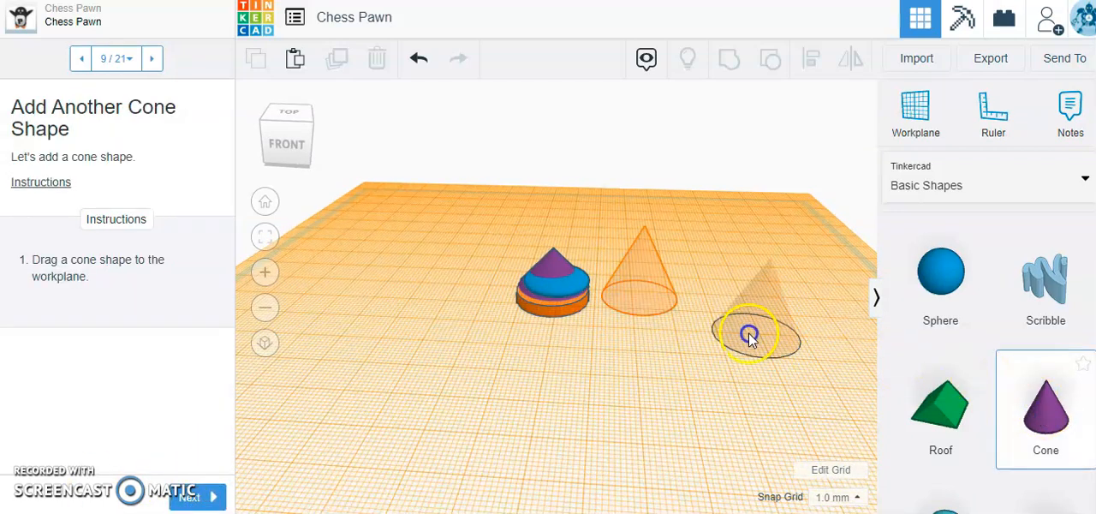
pyautogui.moveTo(749, 334); pyautogui.dragTo(642, 300)
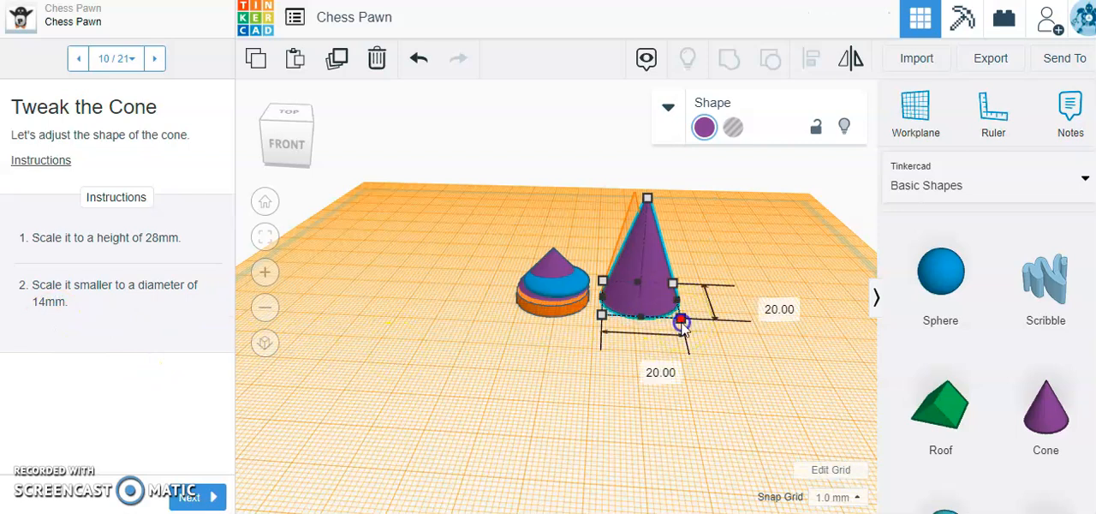
pyautogui.moveTo(681, 323); pyautogui.dragTo(666, 309)
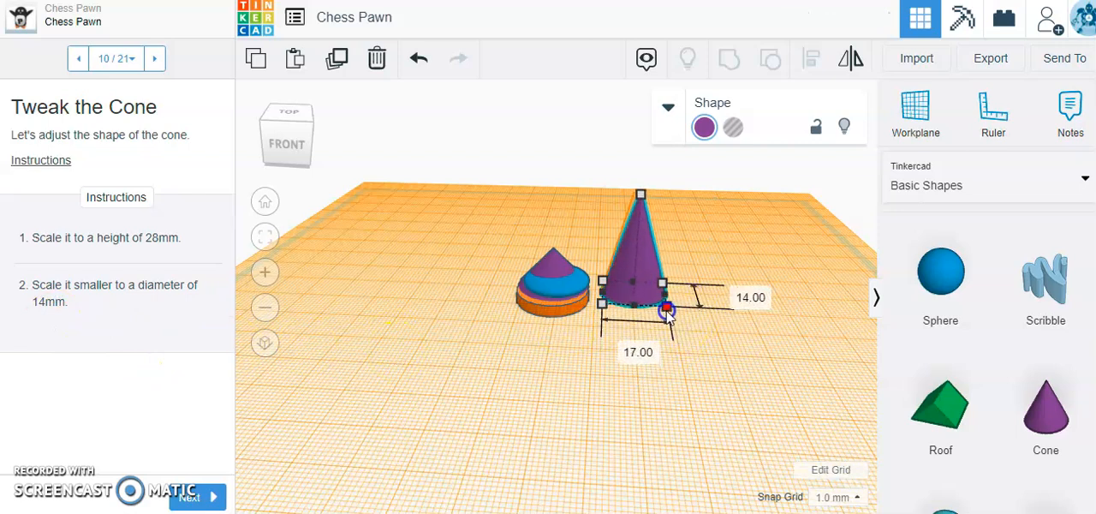
pyautogui.moveTo(666, 310); pyautogui.dragTo(659, 315)
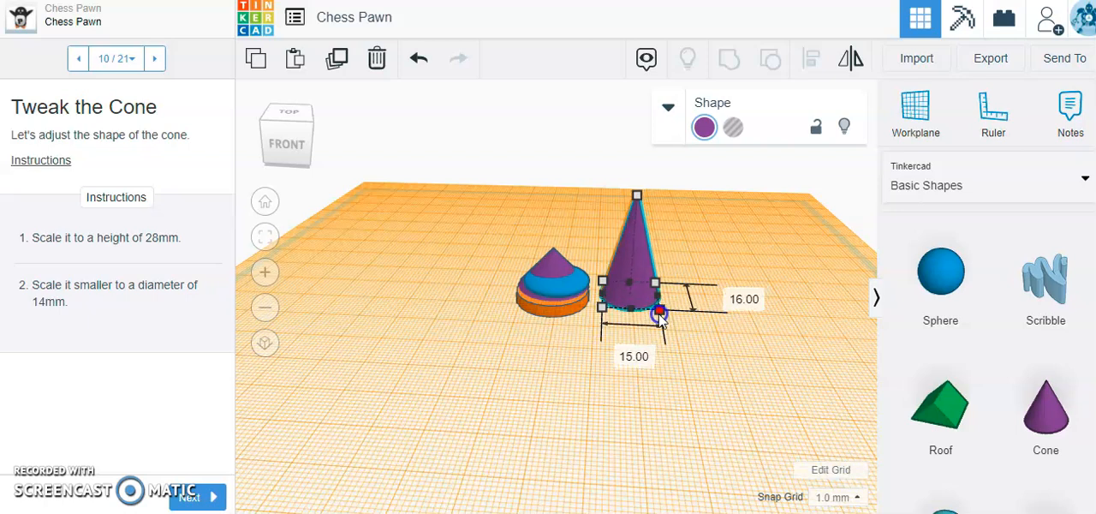
pyautogui.moveTo(659, 315); pyautogui.dragTo(657, 313)
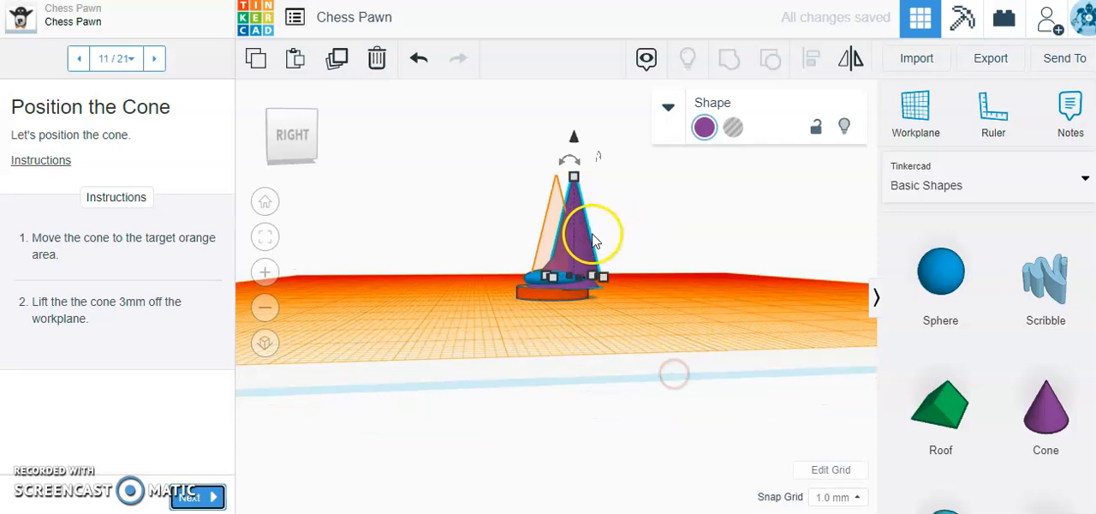
# - Drag the tall cone onto the pawn and orbit back to the front
pyautogui.moveTo(595, 236); pyautogui.dragTo(574, 240)
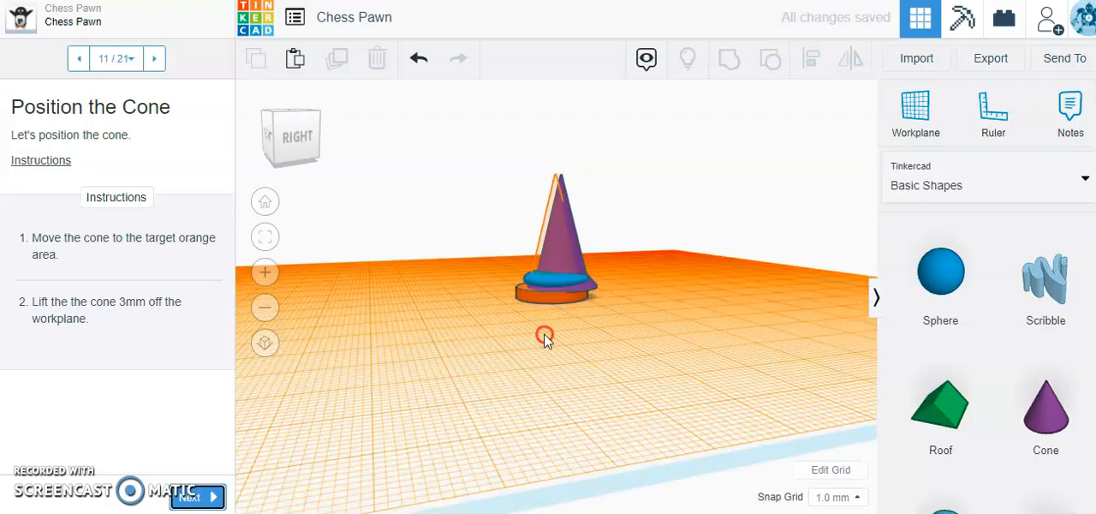
pyautogui.moveTo(545, 334); pyautogui.dragTo(773, 370)
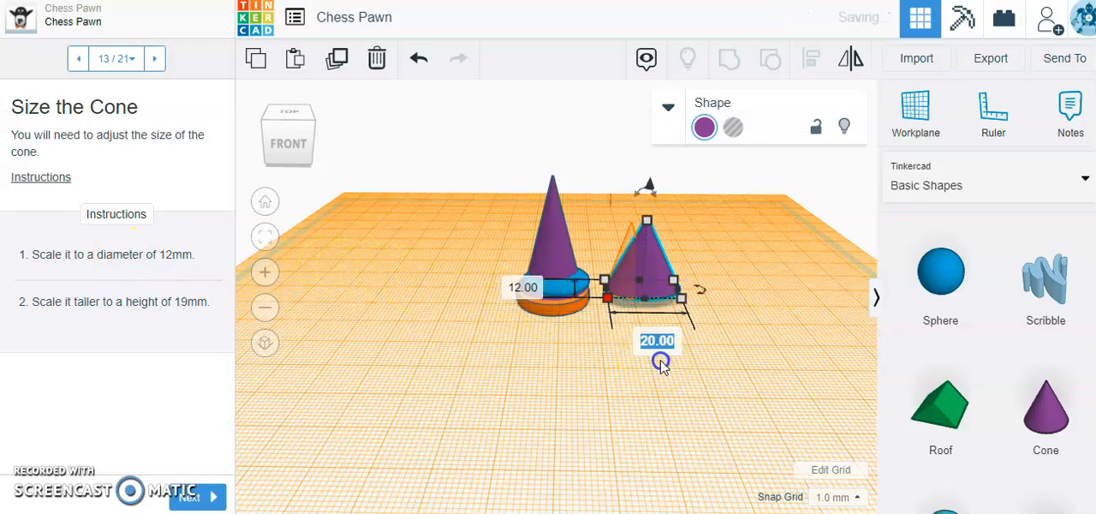
# - Resize the third cone's base with its corner handle to 12.00 × 12.00 mm
pyautogui.moveTo(660, 360); pyautogui.dragTo(677, 381)
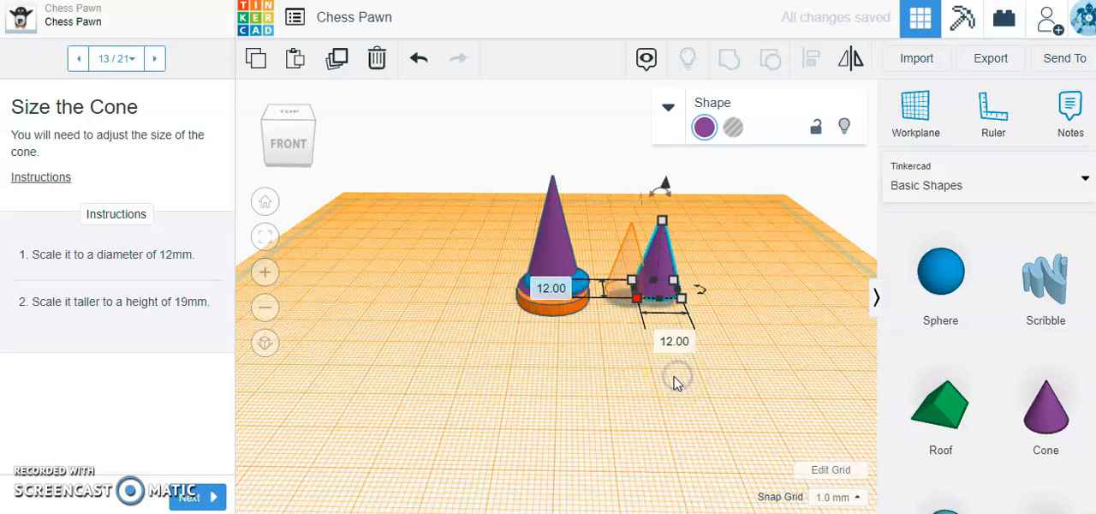
pyautogui.moveTo(133, 319)
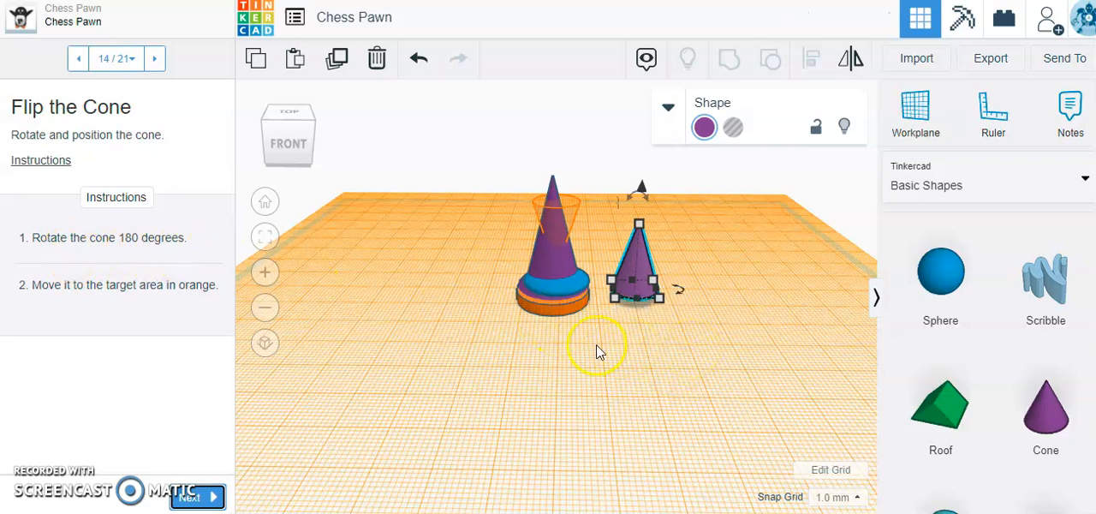
pyautogui.moveTo(638, 210)
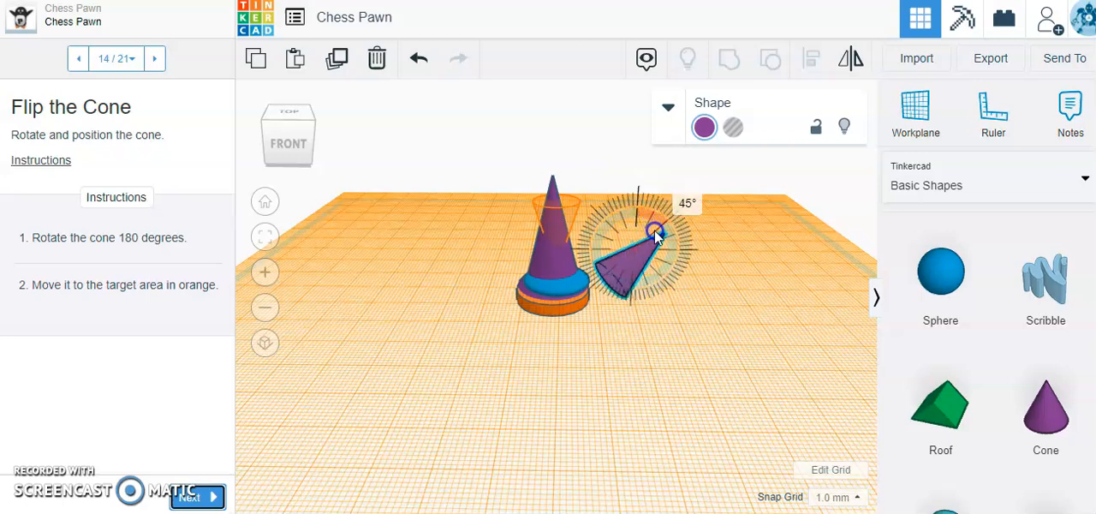
# - Rotate the small cone 180° and move it onto the orange target area atop the pawn
pyautogui.moveTo(655, 236); pyautogui.dragTo(651, 274)
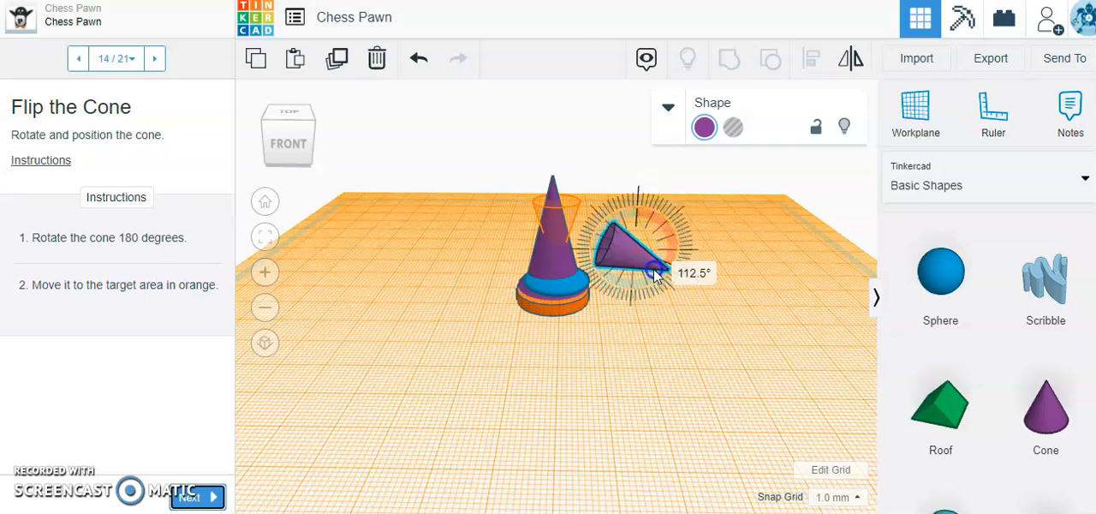
pyautogui.moveTo(655, 274); pyautogui.dragTo(633, 291)
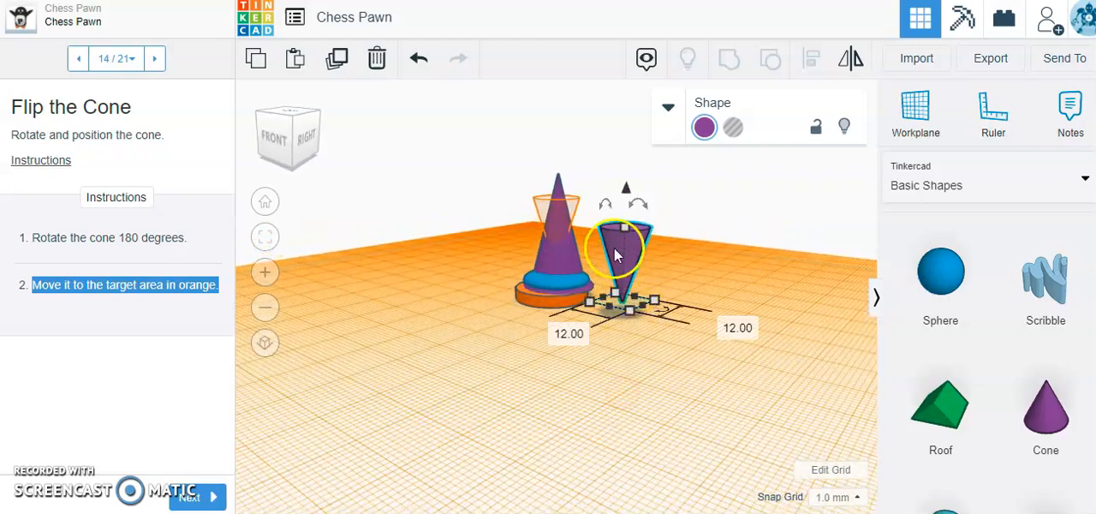
pyautogui.moveTo(616, 248); pyautogui.dragTo(557, 249)
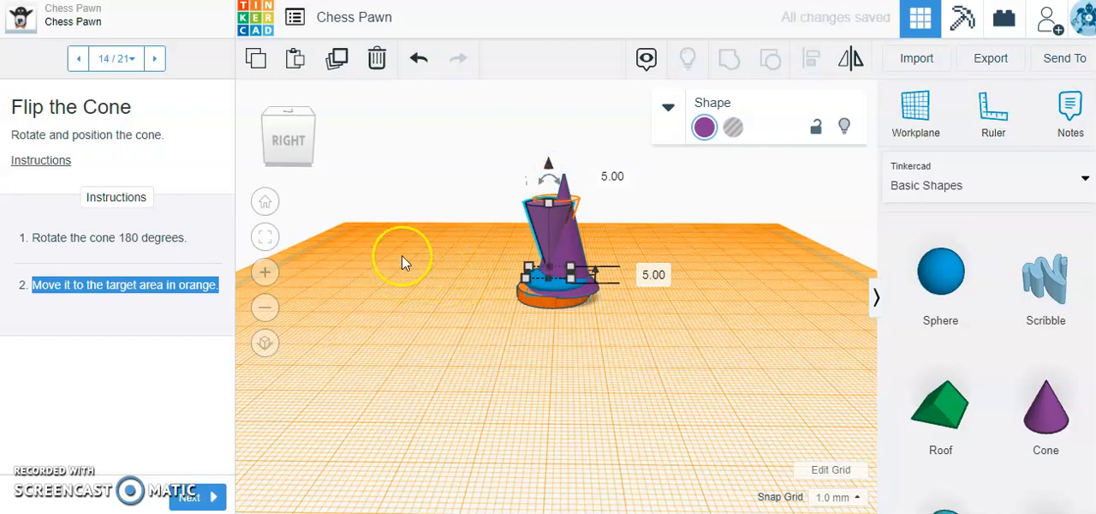
pyautogui.moveTo(403, 261); pyautogui.dragTo(577, 162)
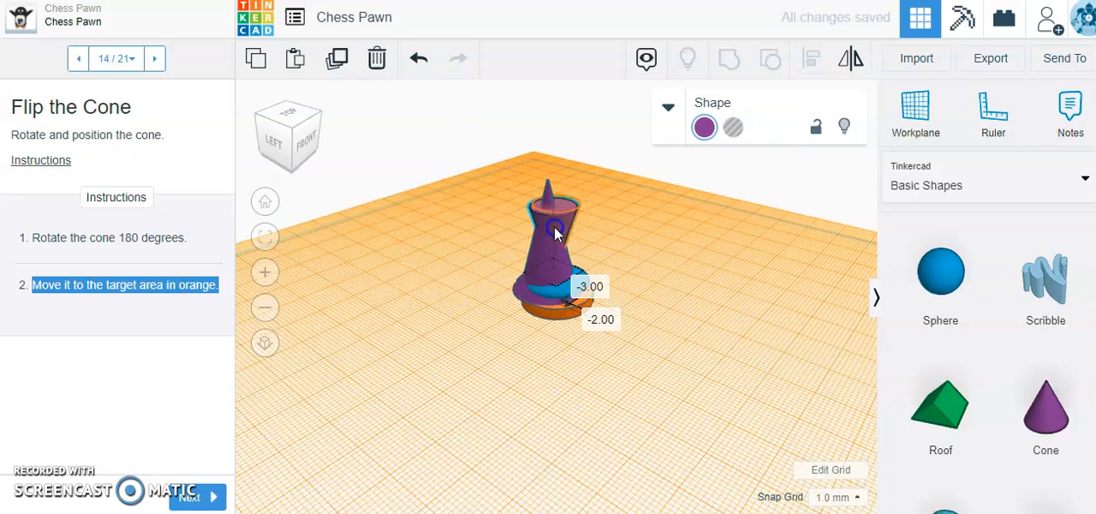
pyautogui.click(728, 334)
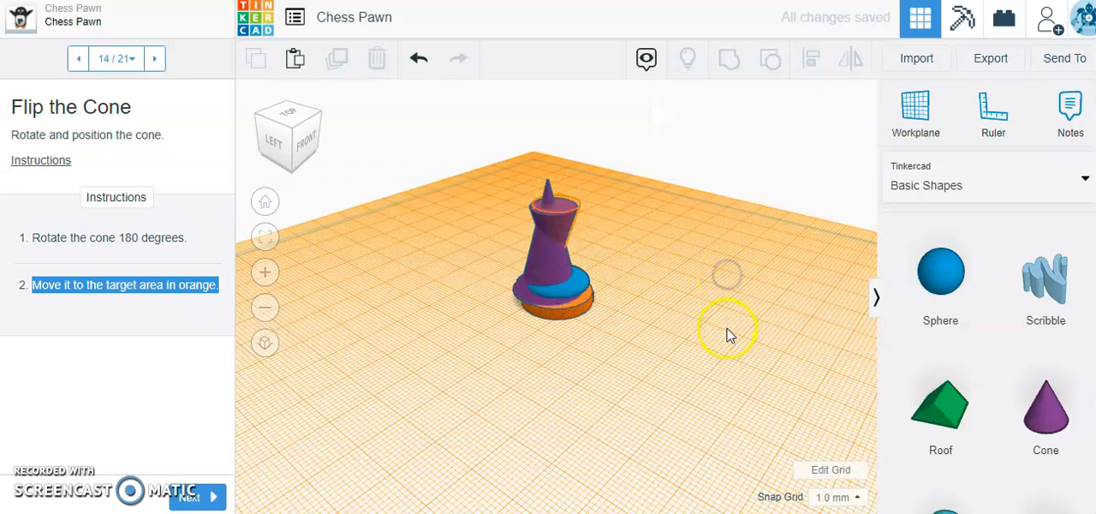
pyautogui.moveTo(728, 335); pyautogui.dragTo(360, 339)
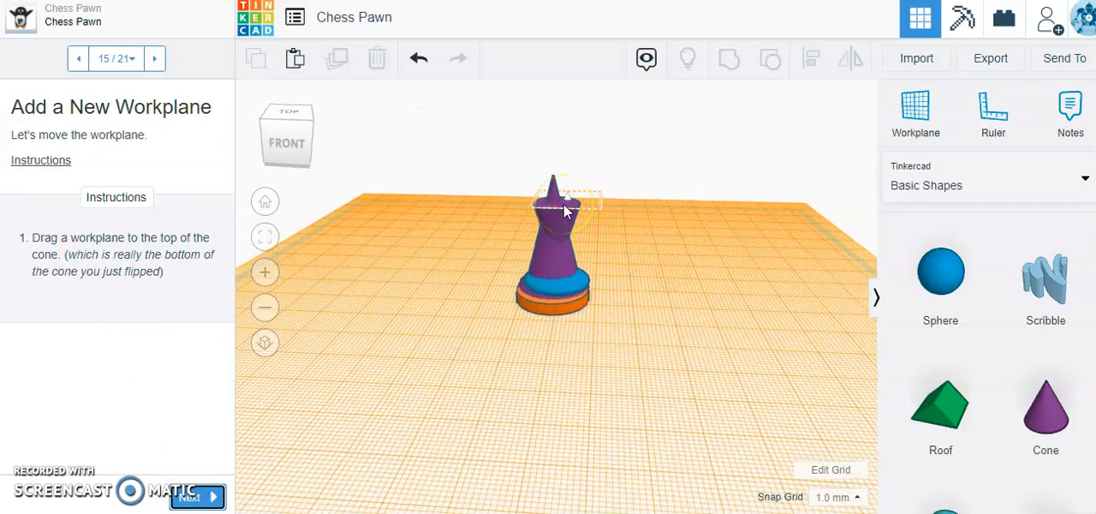
# - Place the workplane on the flipped cone's top face
pyautogui.click(915, 111)
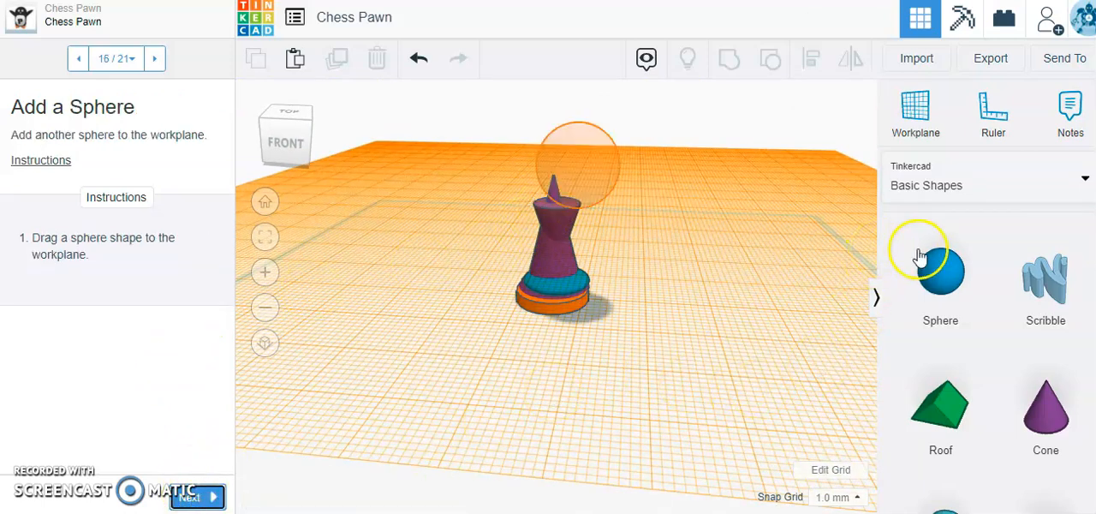
# - Add a sphere on the cone's top and scale it evenly to 8 × 8 × 8 mm
pyautogui.click(940, 273)
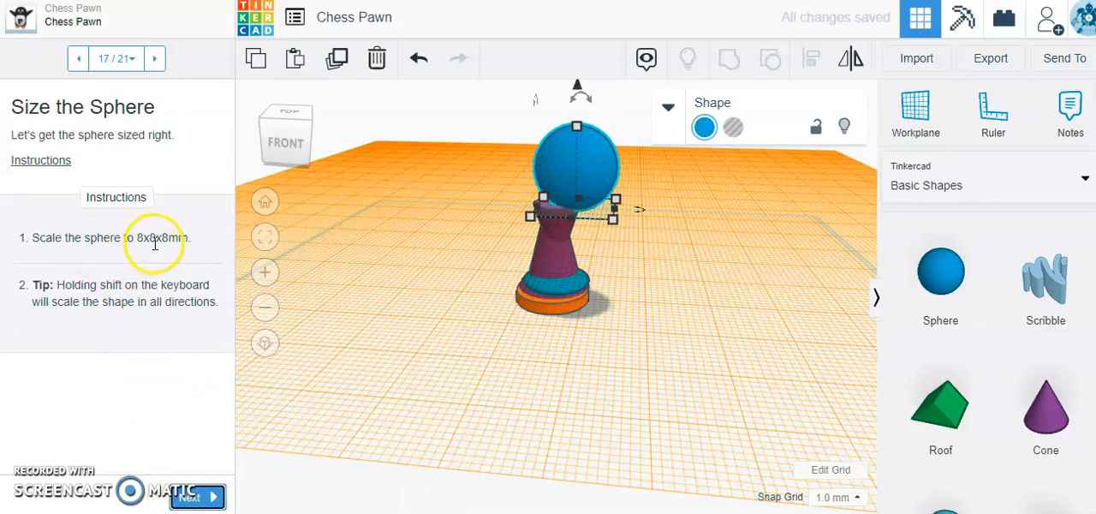
pyautogui.moveTo(526, 145)
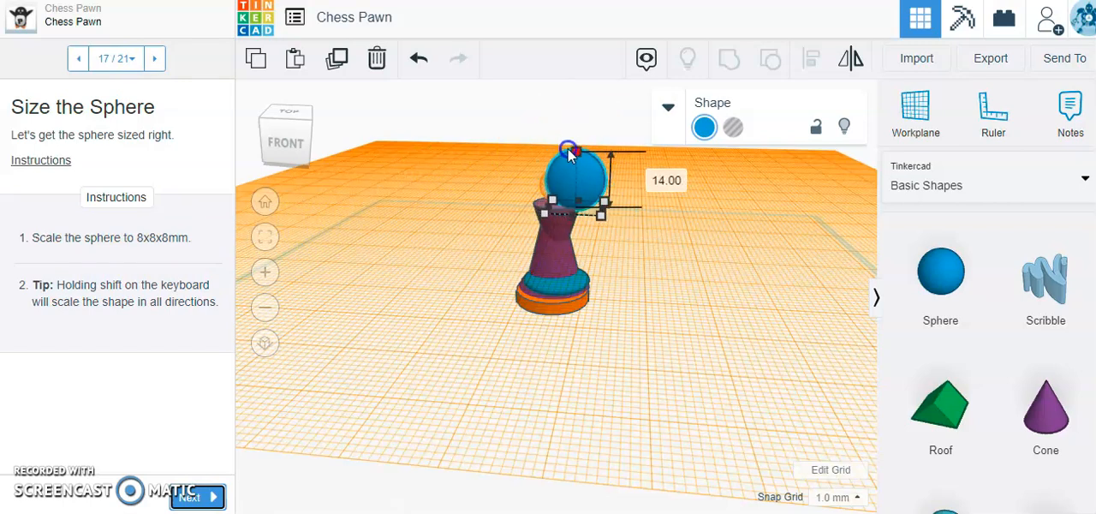
pyautogui.moveTo(570, 150); pyautogui.dragTo(561, 175)
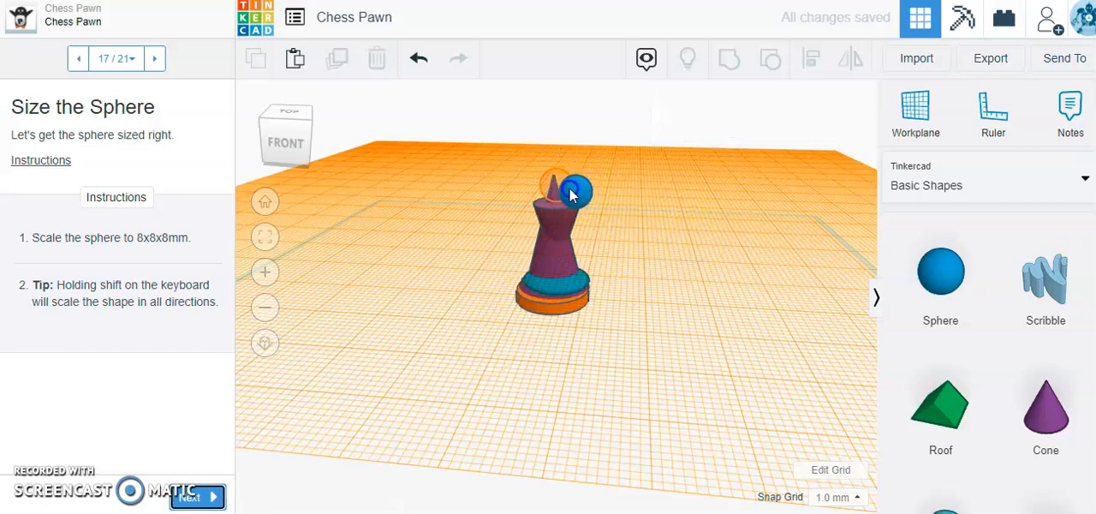
pyautogui.click(561, 180)
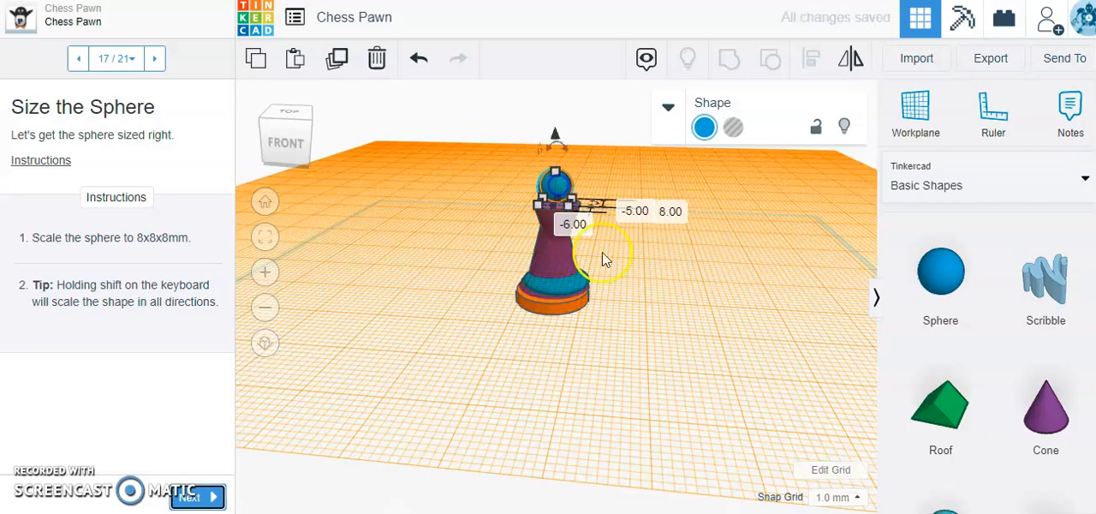
pyautogui.moveTo(602, 259); pyautogui.dragTo(743, 309)
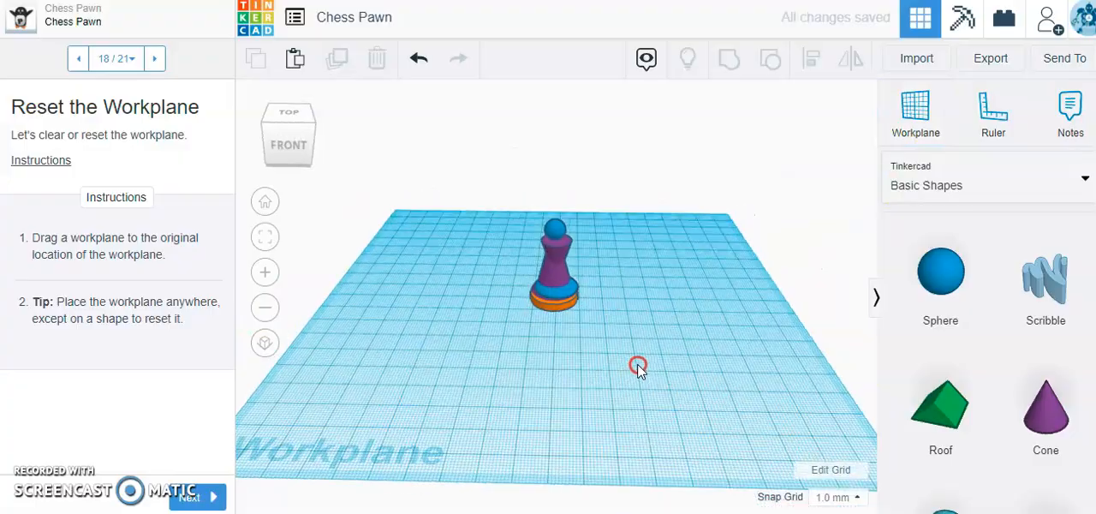
# - Zoom in and orbit the view to see the pawn from the side and above
pyautogui.moveTo(638, 366); pyautogui.dragTo(565, 342)
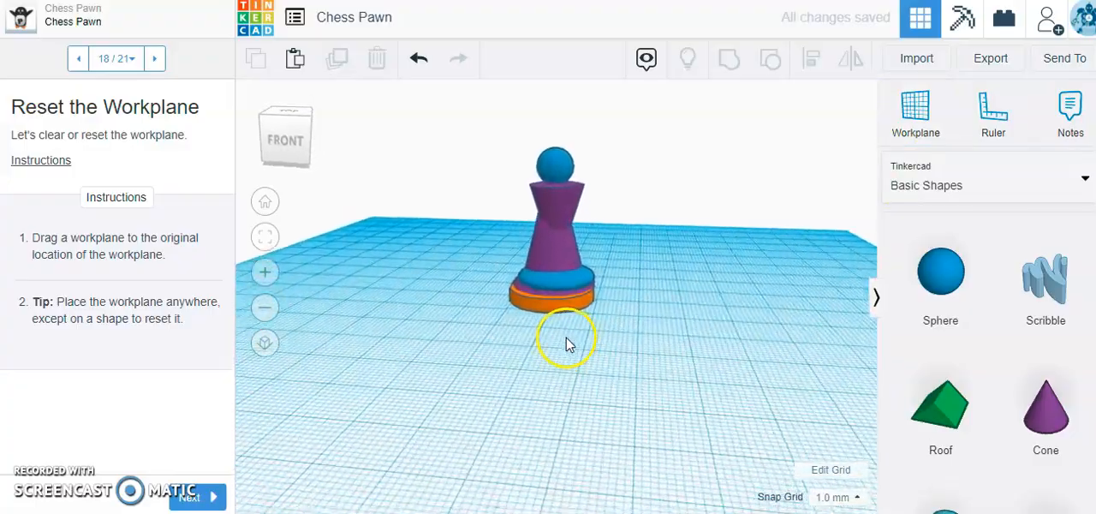
pyautogui.moveTo(565, 343); pyautogui.dragTo(837, 356)
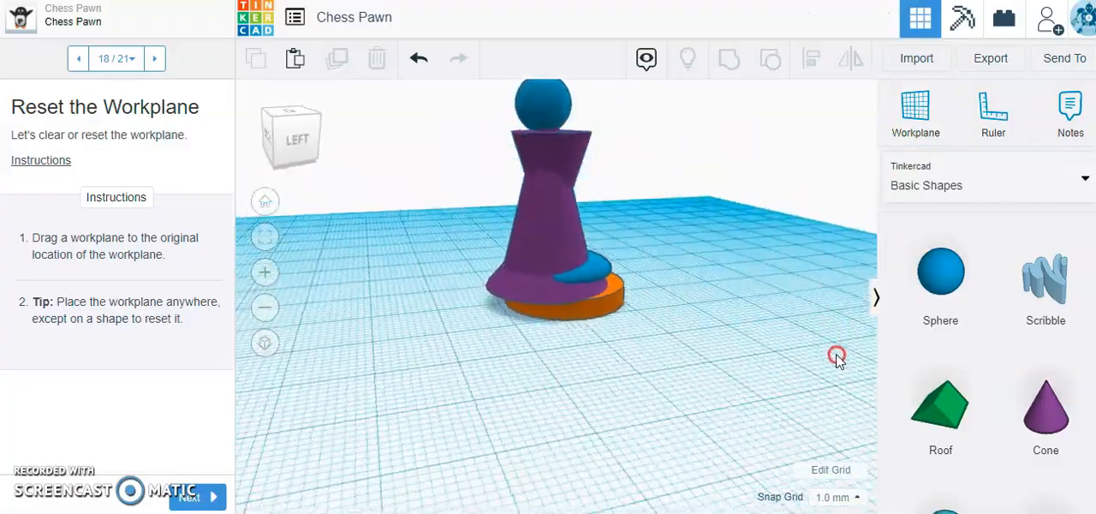
pyautogui.moveTo(837, 356); pyautogui.dragTo(253, 441)
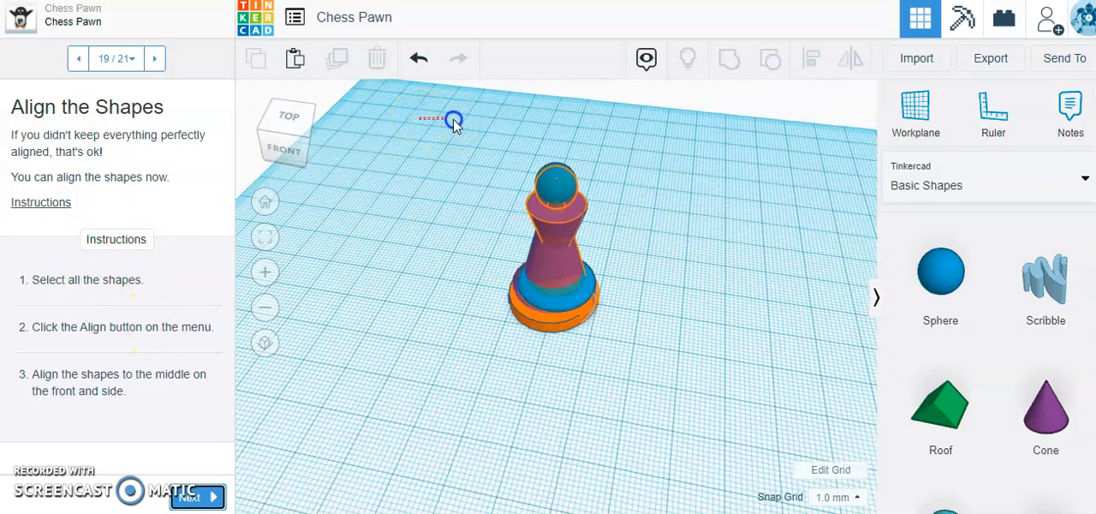
# - Select all the pawn's shapes with Ctrl+A and apply Align to centre them
pyautogui.moveTo(454, 120); pyautogui.dragTo(670, 390)
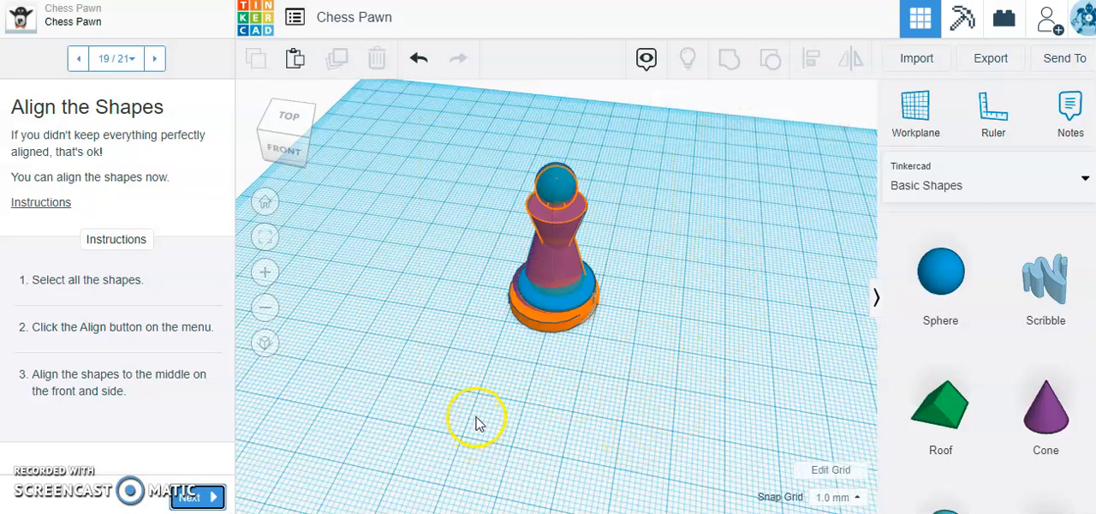
pyautogui.press('ctrl+a')
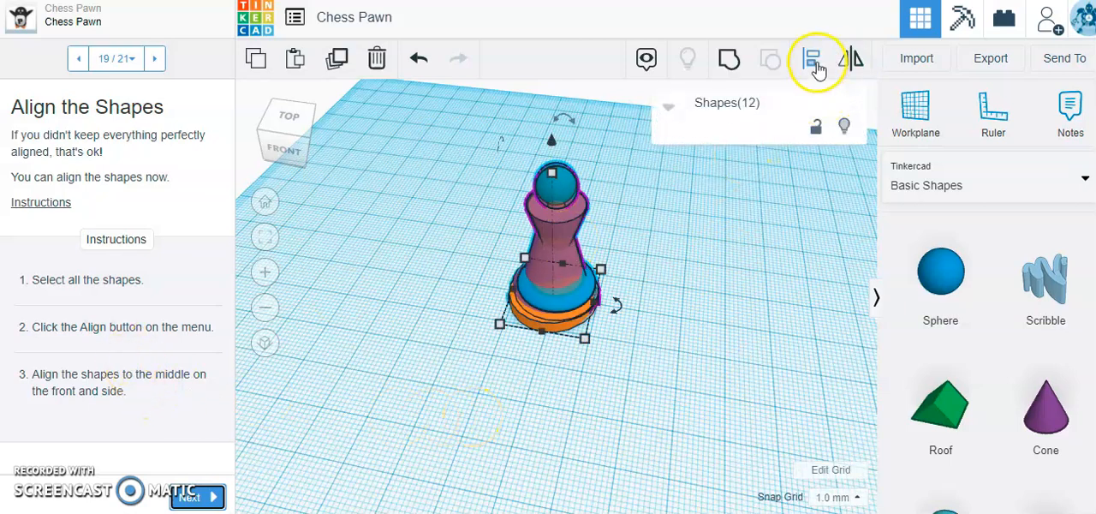
pyautogui.click(812, 58)
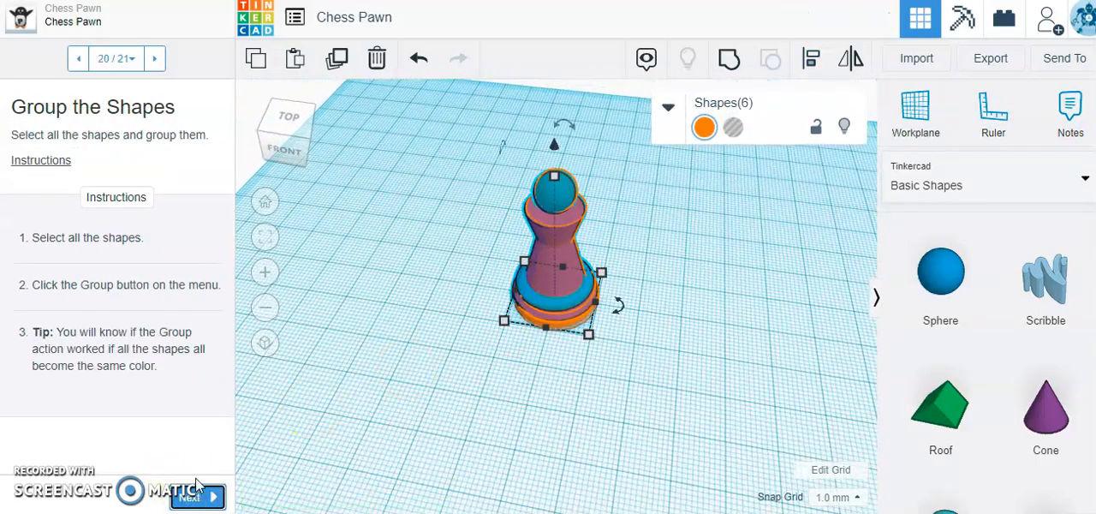
pyautogui.moveTo(528, 291)
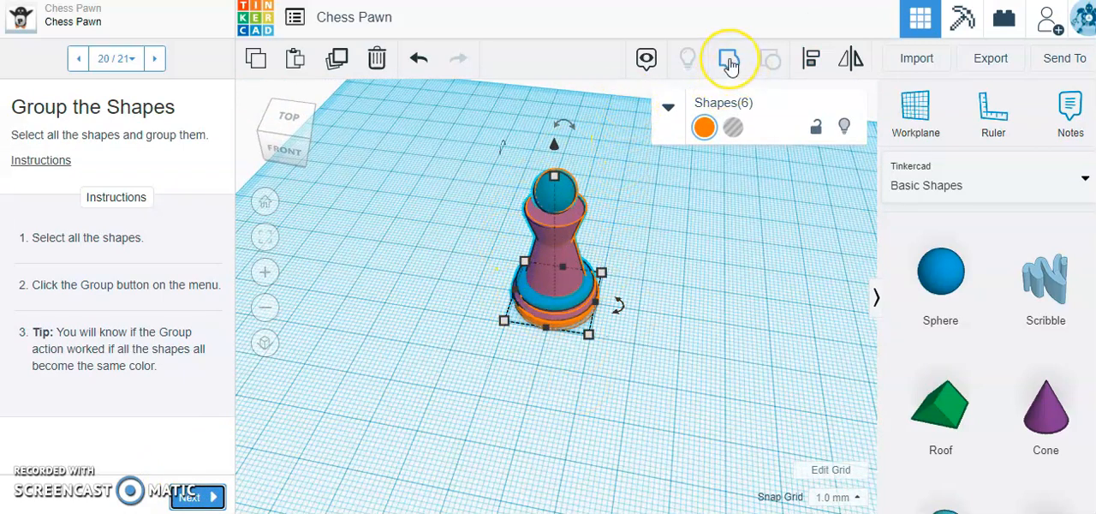
# - Group all the pawn's shapes into one solid orange object, then deselect it
pyautogui.click(729, 58)
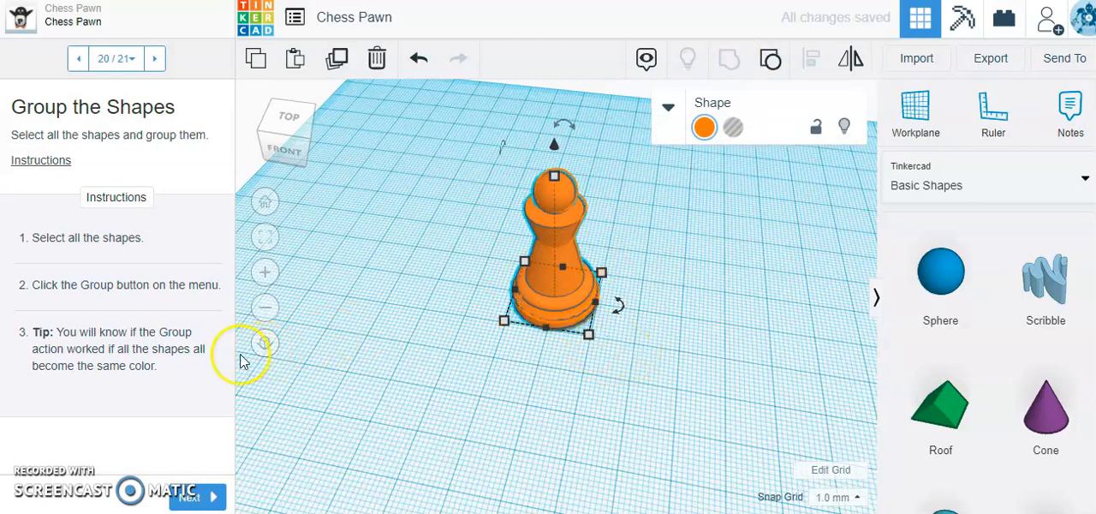
pyautogui.moveTo(419, 372)
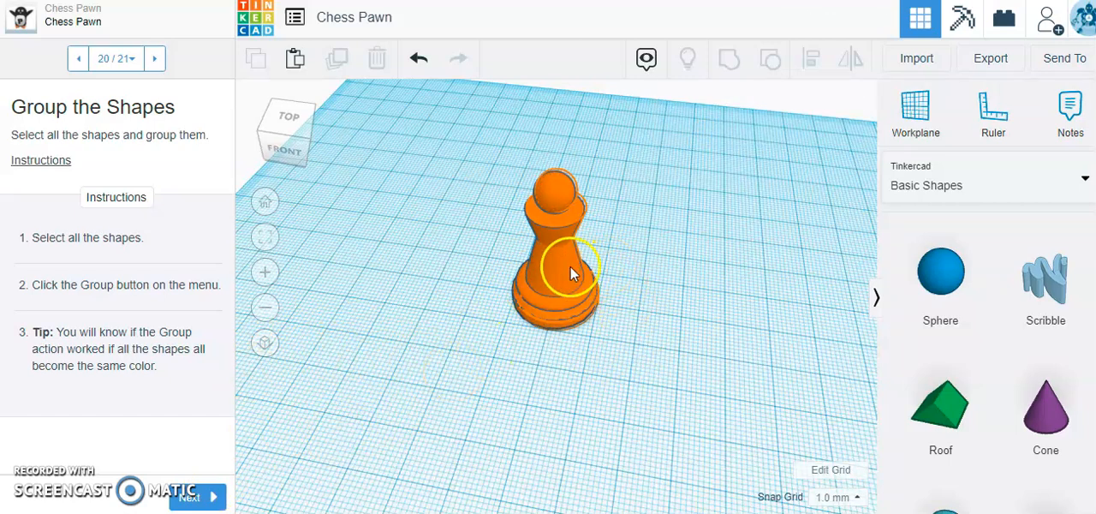
pyautogui.click(565, 265)
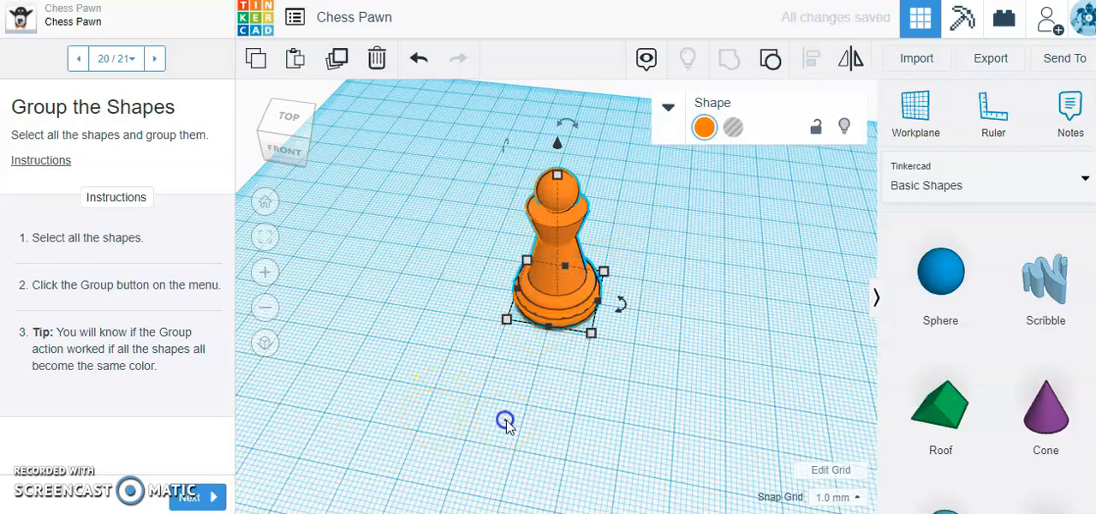
pyautogui.click(525, 386)
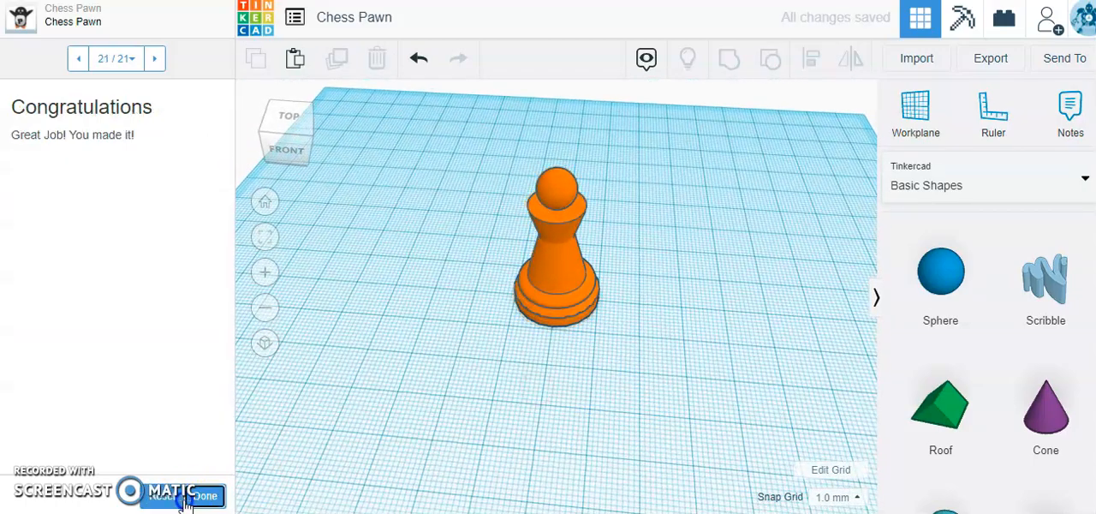
# - Mark the final lesson done, orbit around the finished pawn, and complete the project
pyautogui.click(206, 496)
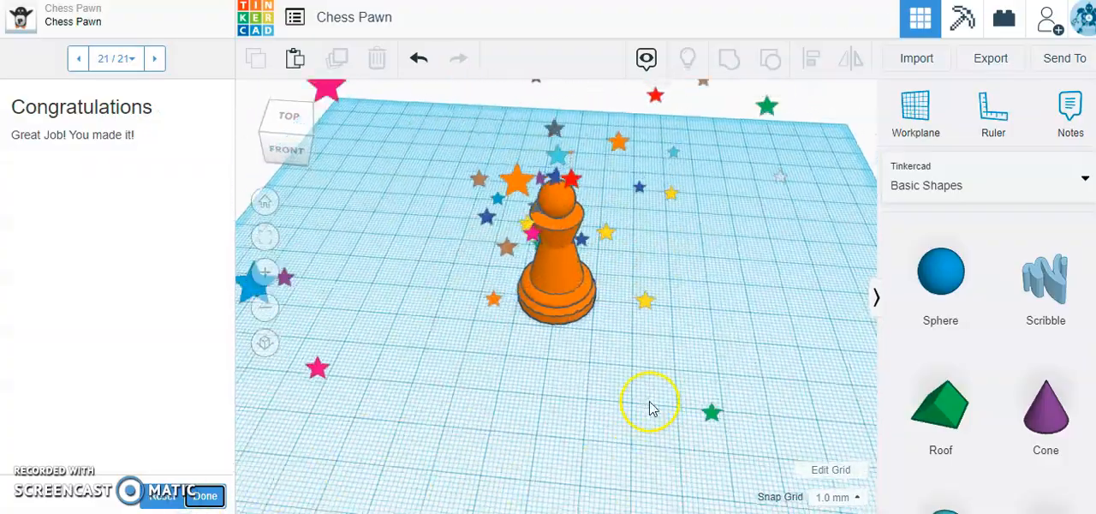
pyautogui.moveTo(651, 407); pyautogui.dragTo(887, 347)
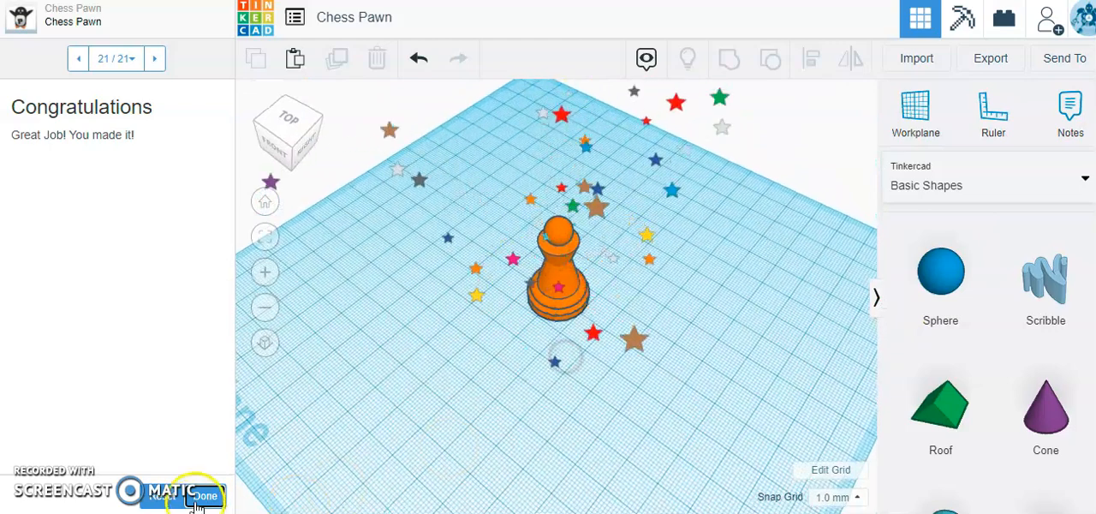
pyautogui.click(203, 496)
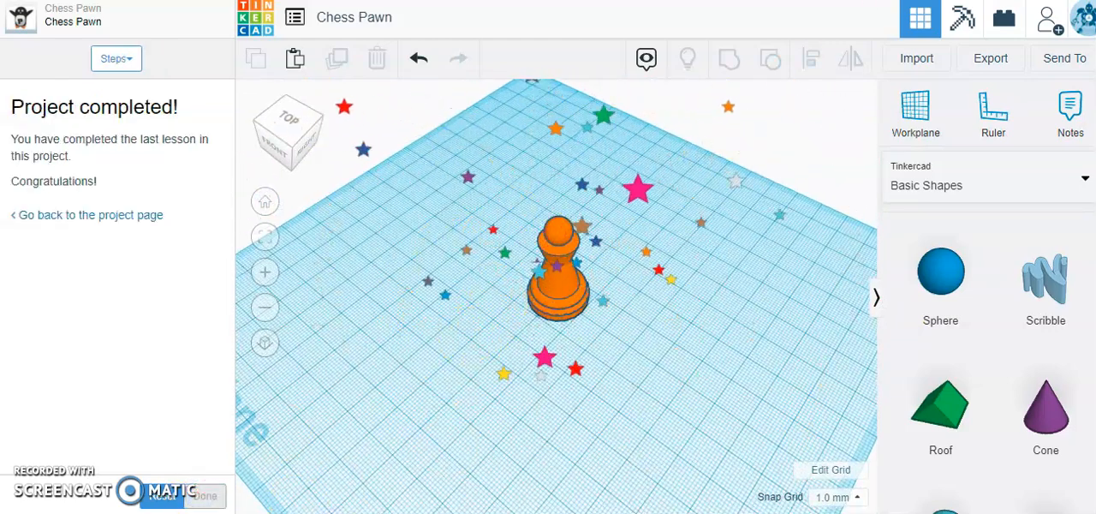